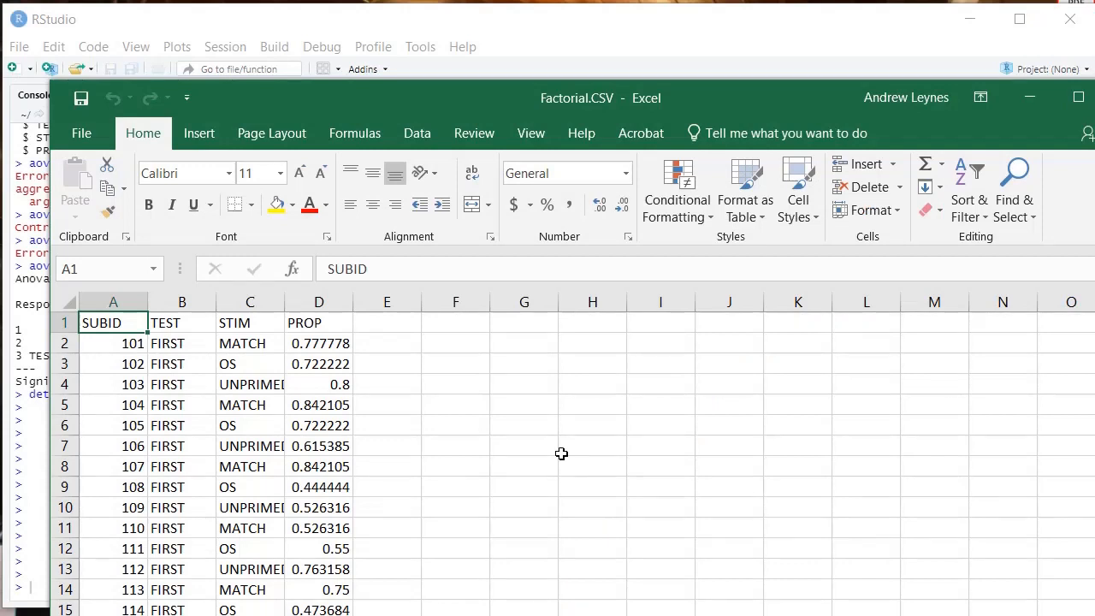
mouse_move(527, 443)
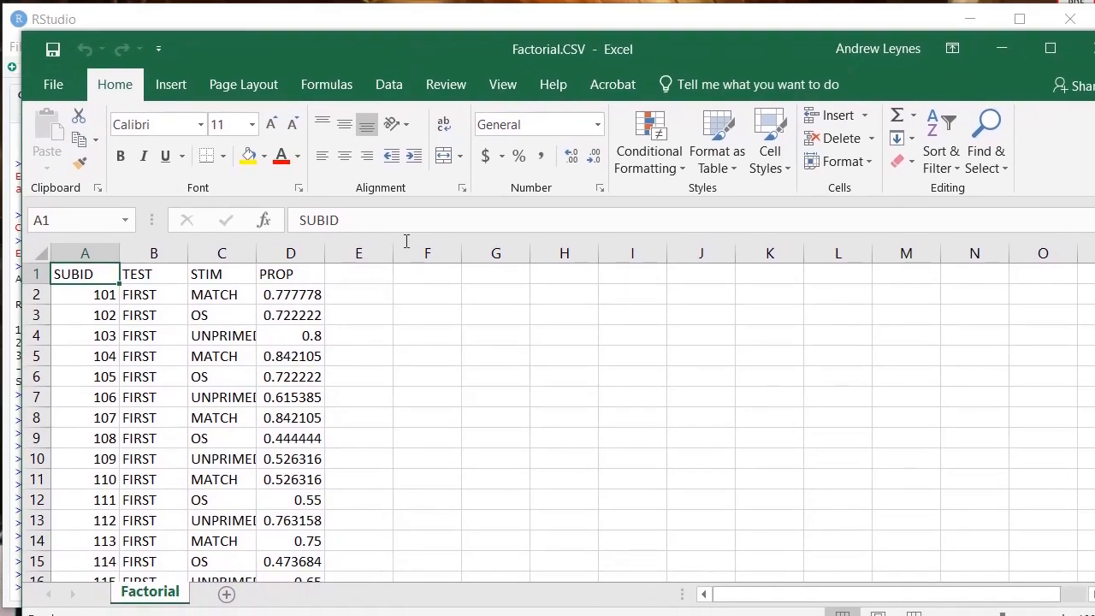
mouse_move(421, 328)
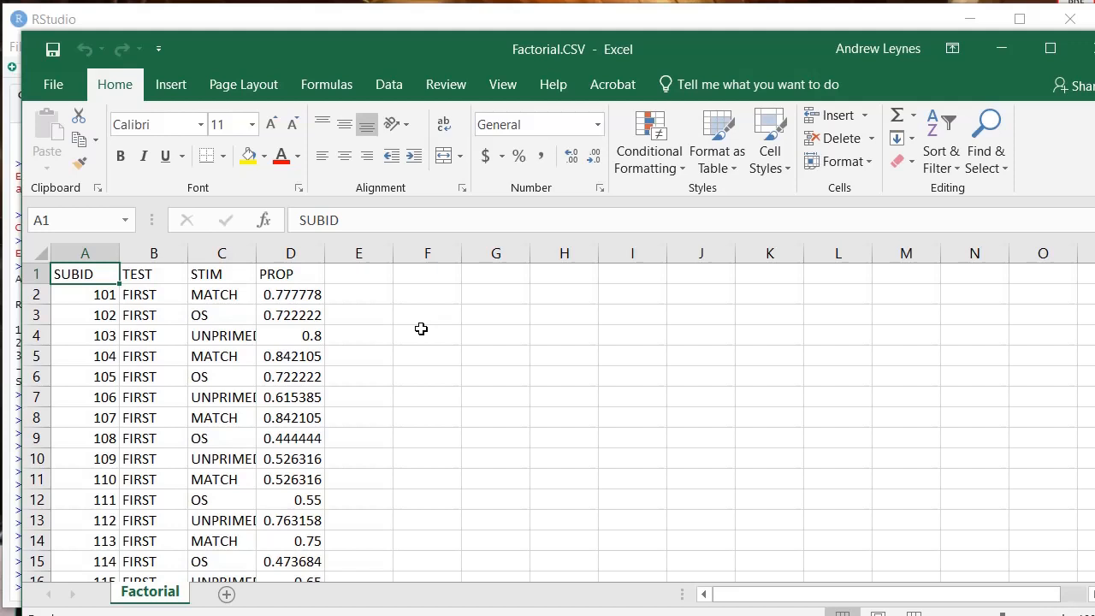
mouse_move(152, 395)
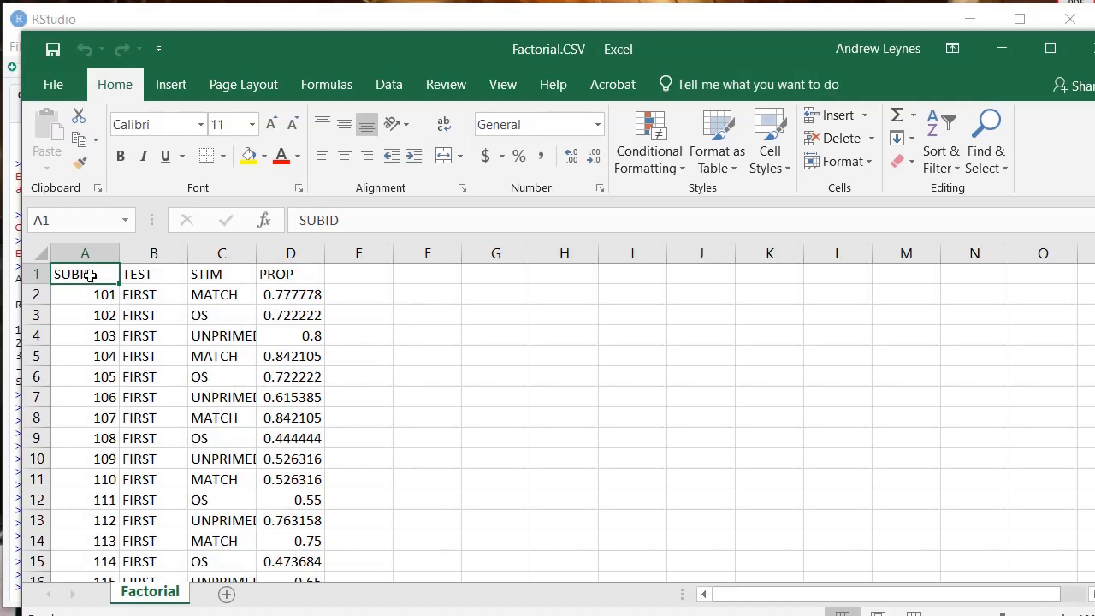
Review the SUBID column and the TEST variable heading in the Excel data.
click(85, 294)
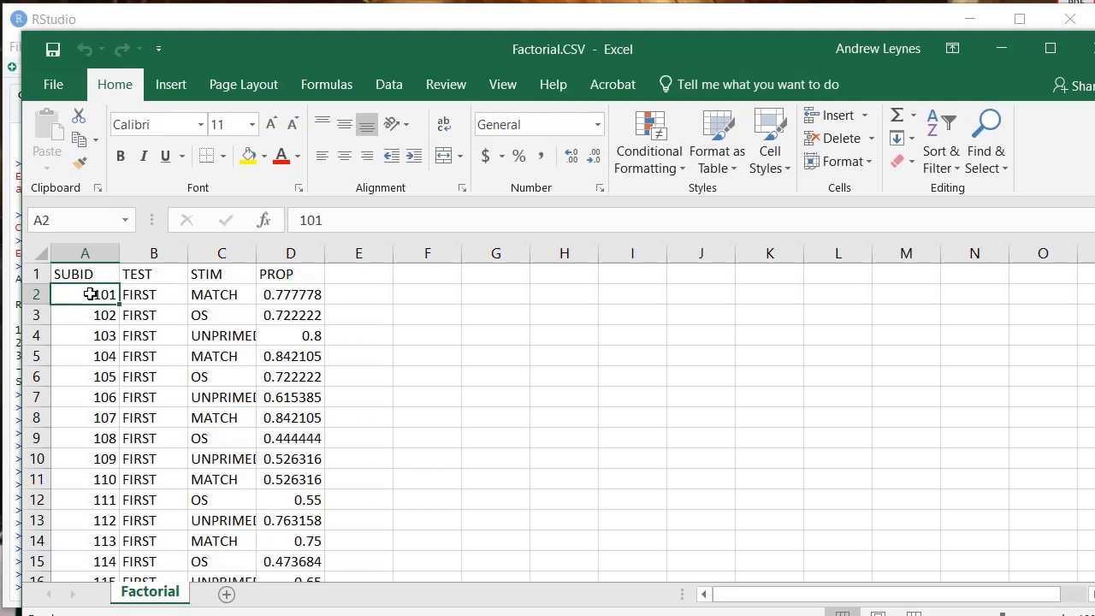
click(86, 478)
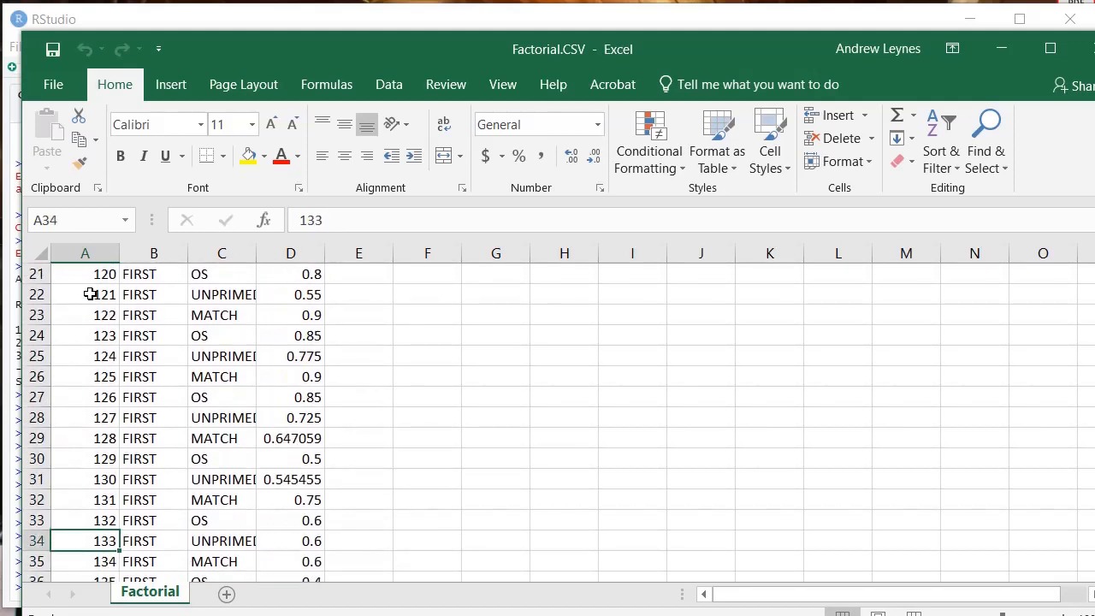
key(ctrl+Home)
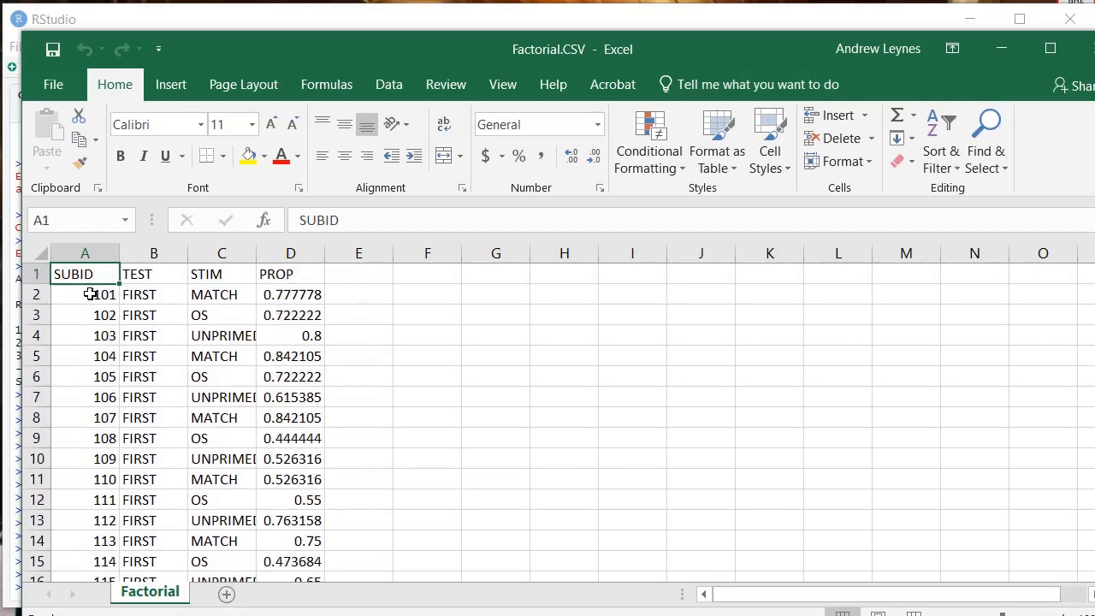
click(154, 273)
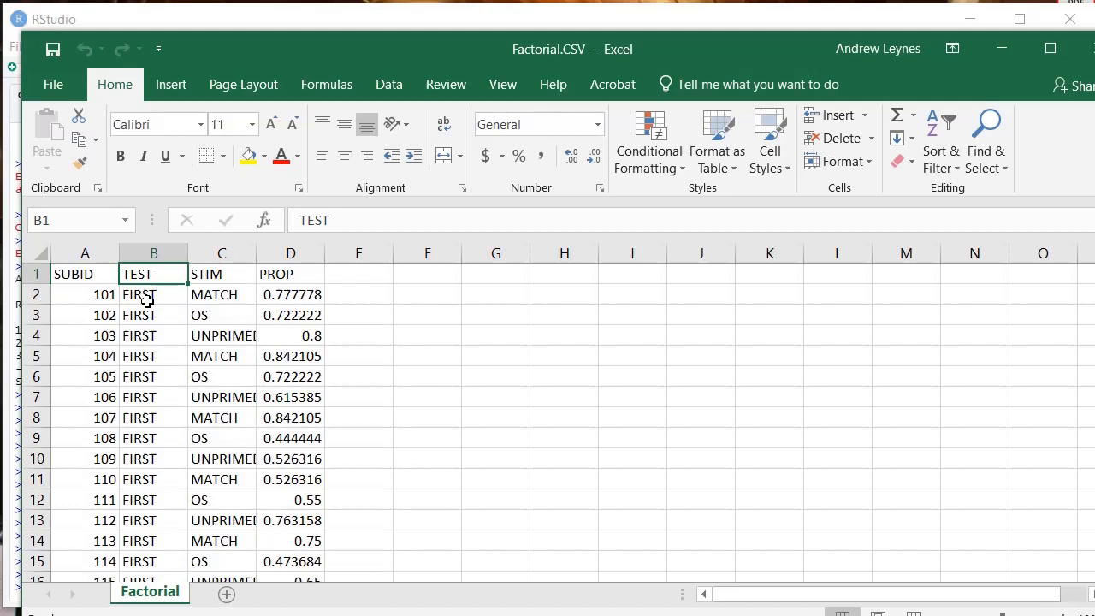
mouse_move(154, 328)
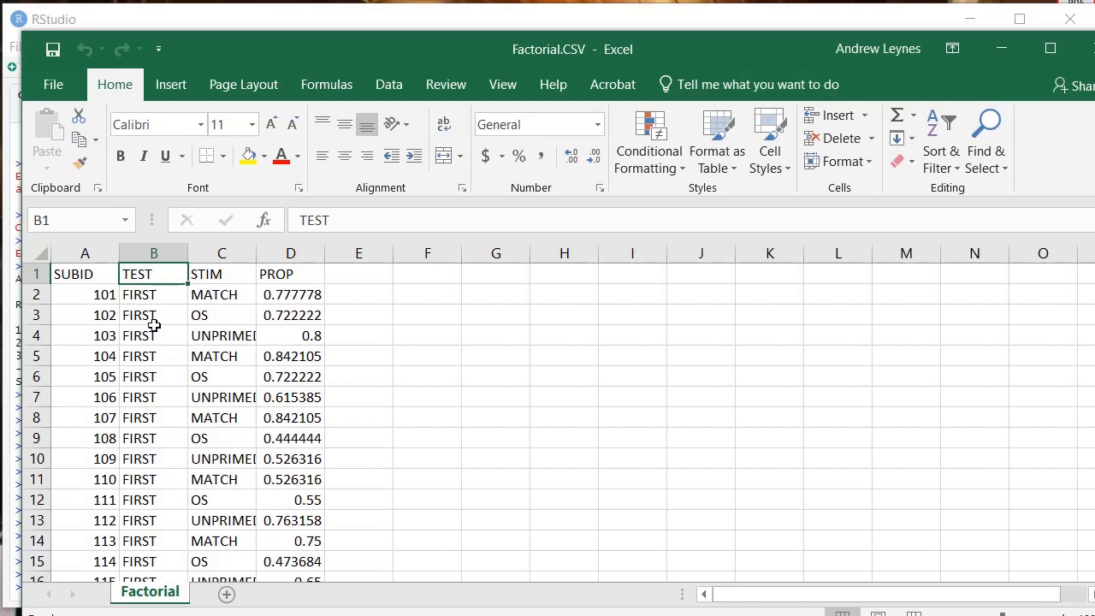
mouse_move(165, 342)
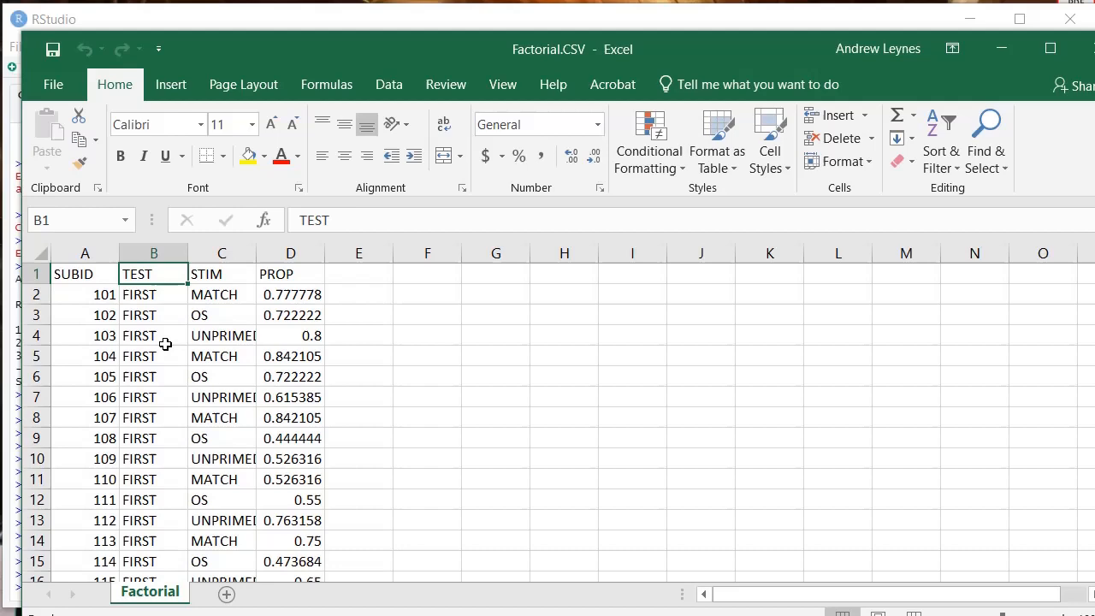
mouse_move(166, 294)
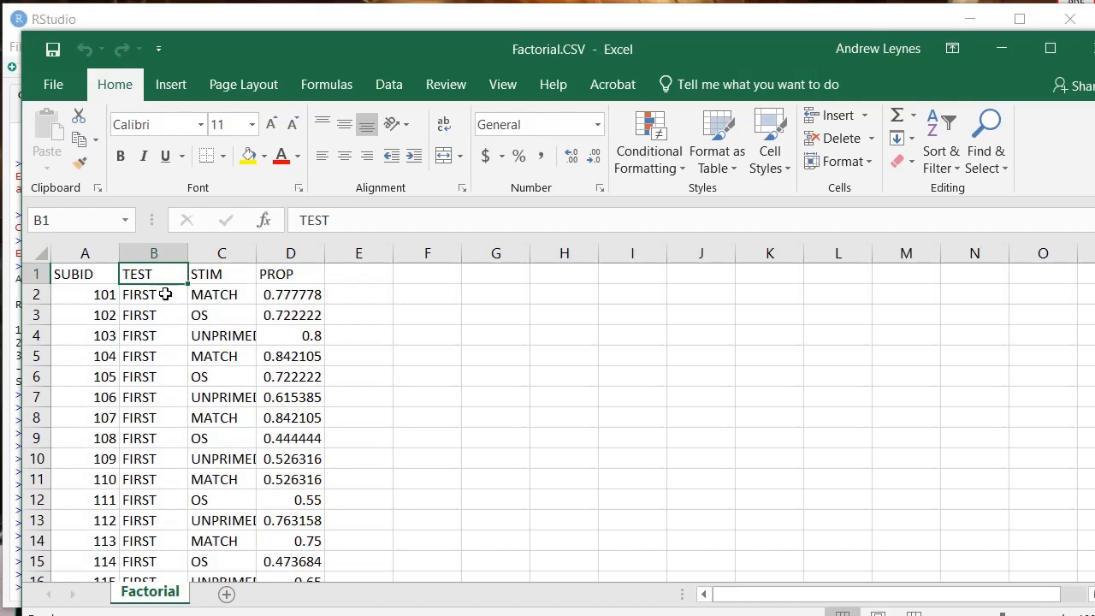
scroll(down, 3)
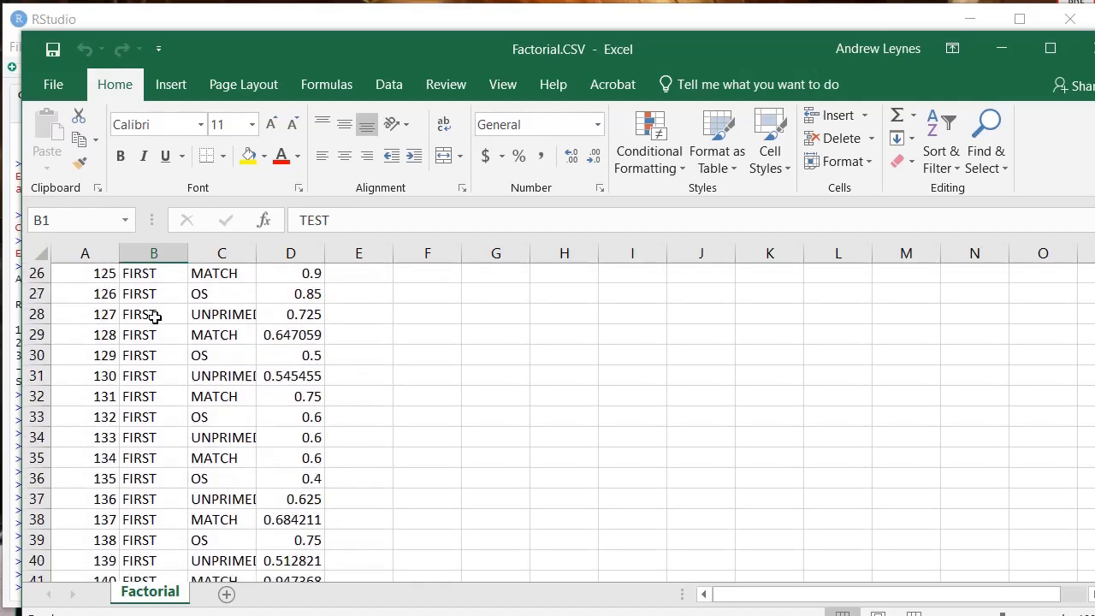
scroll(down, 3)
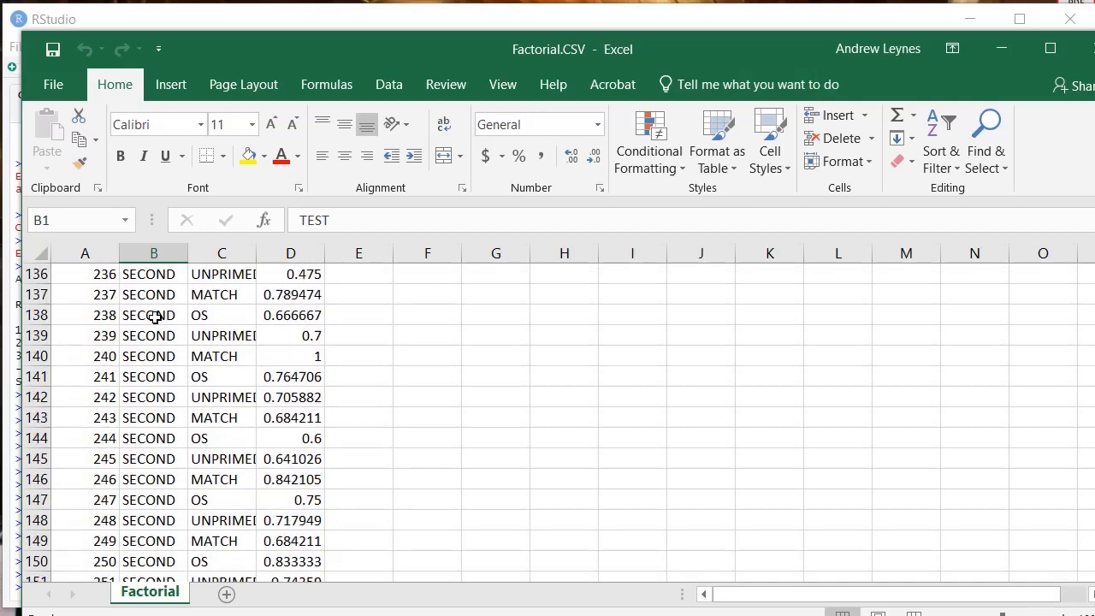
scroll(up, 3)
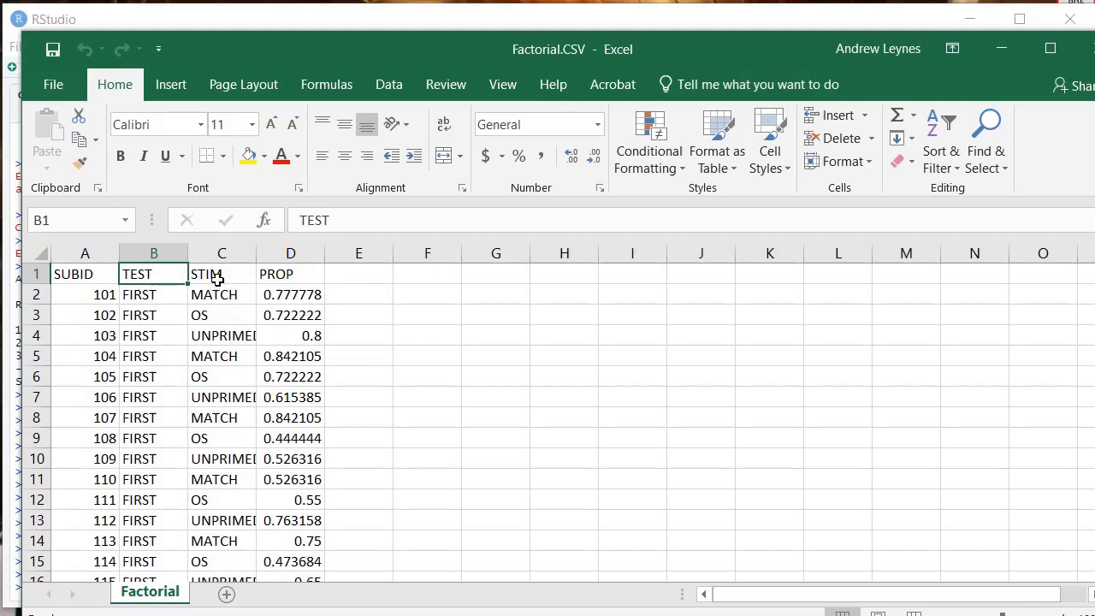
Review the STIM variable with its UNPRIMED level and the PROP outcome column.
click(223, 274)
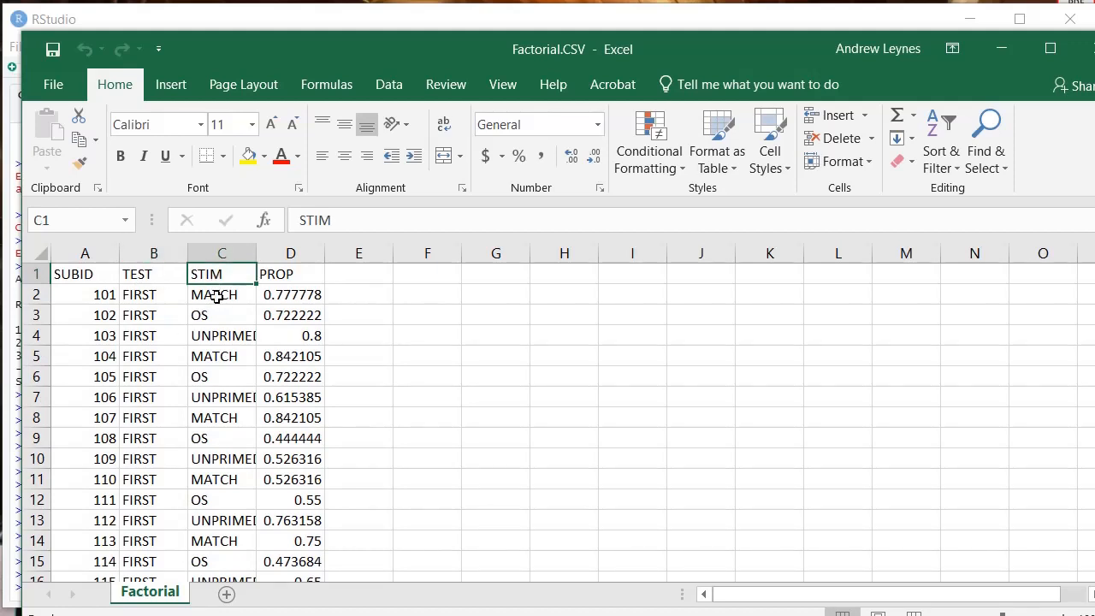
click(222, 334)
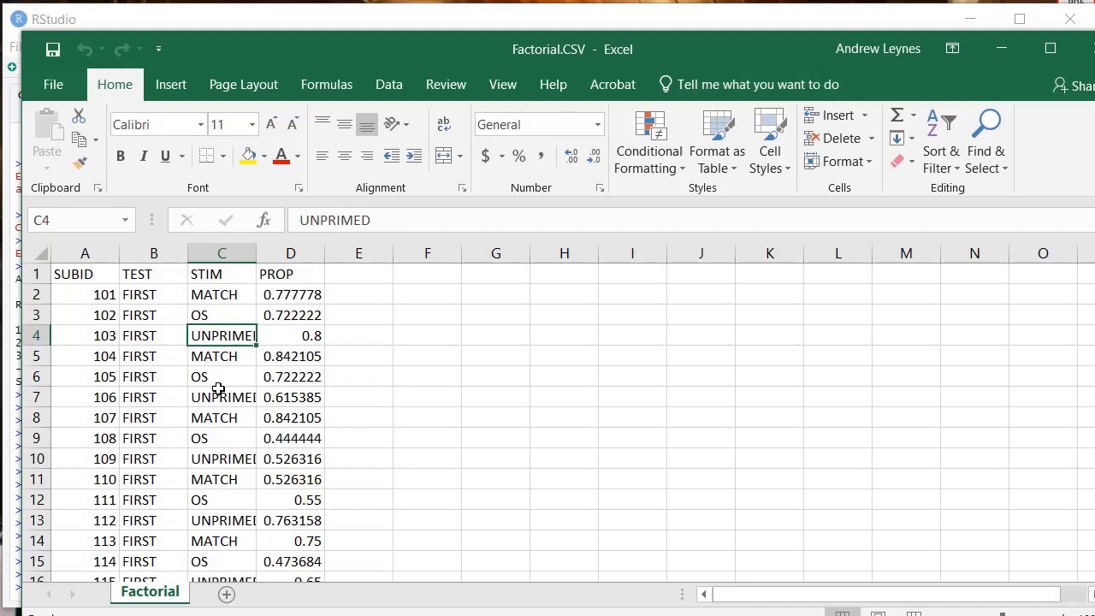
scroll(down, 3)
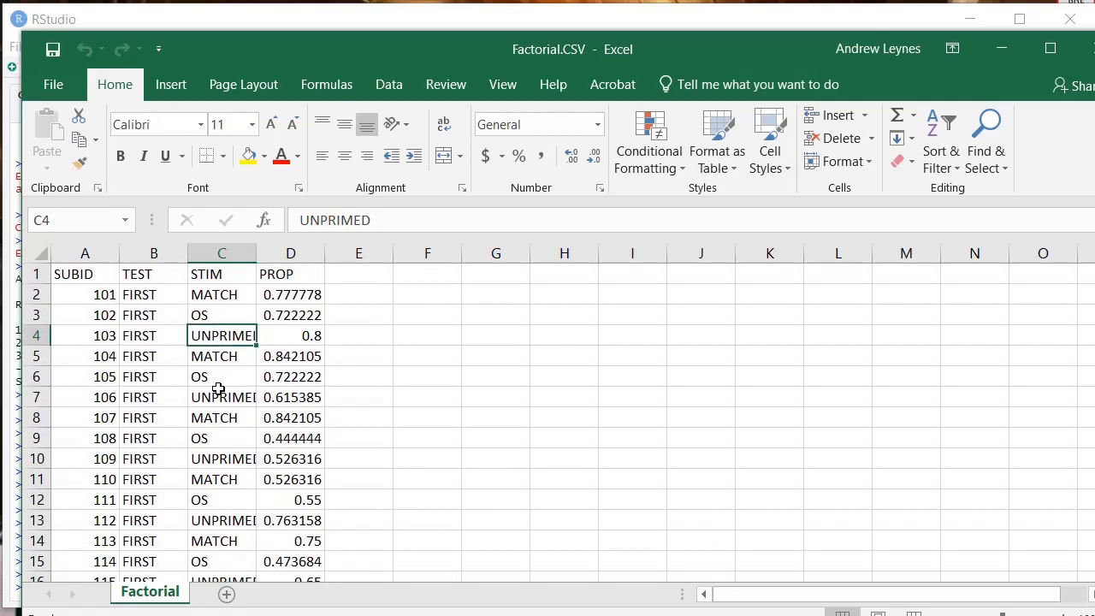
mouse_move(199, 349)
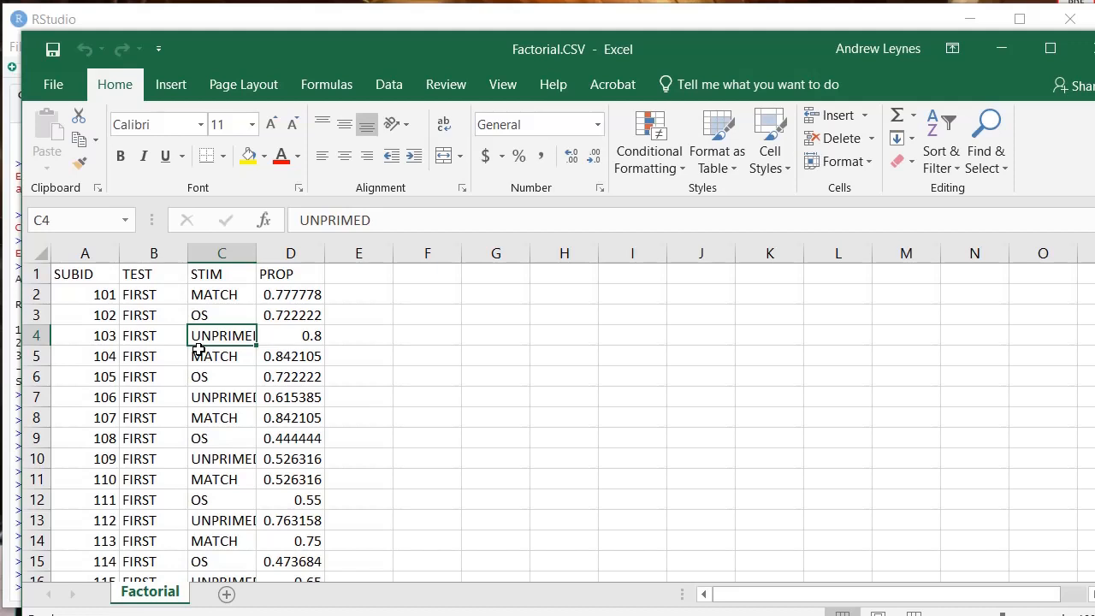
mouse_move(288, 277)
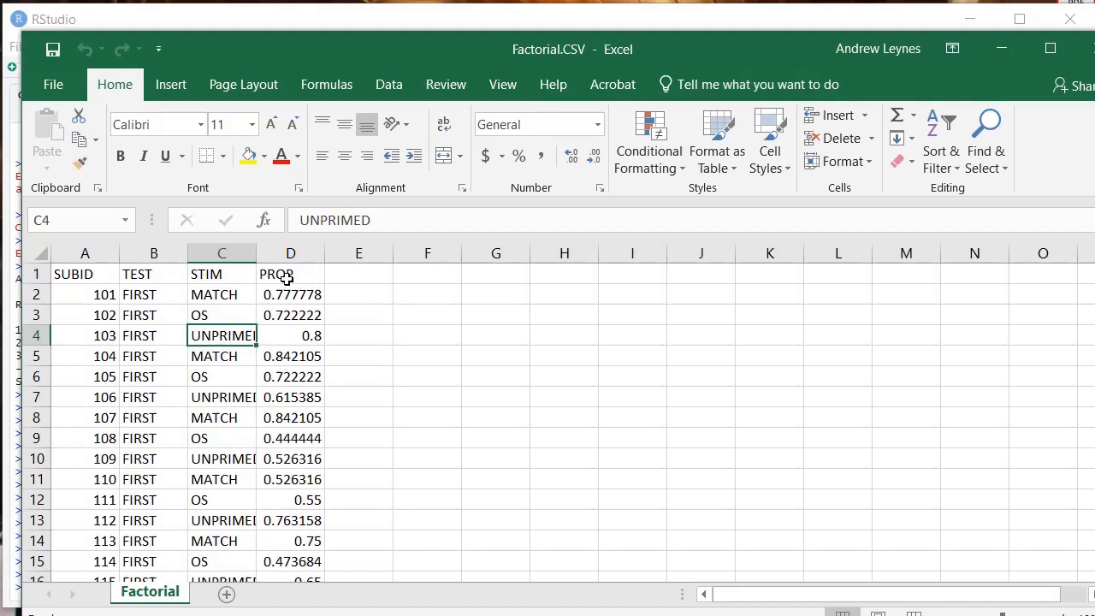
click(291, 274)
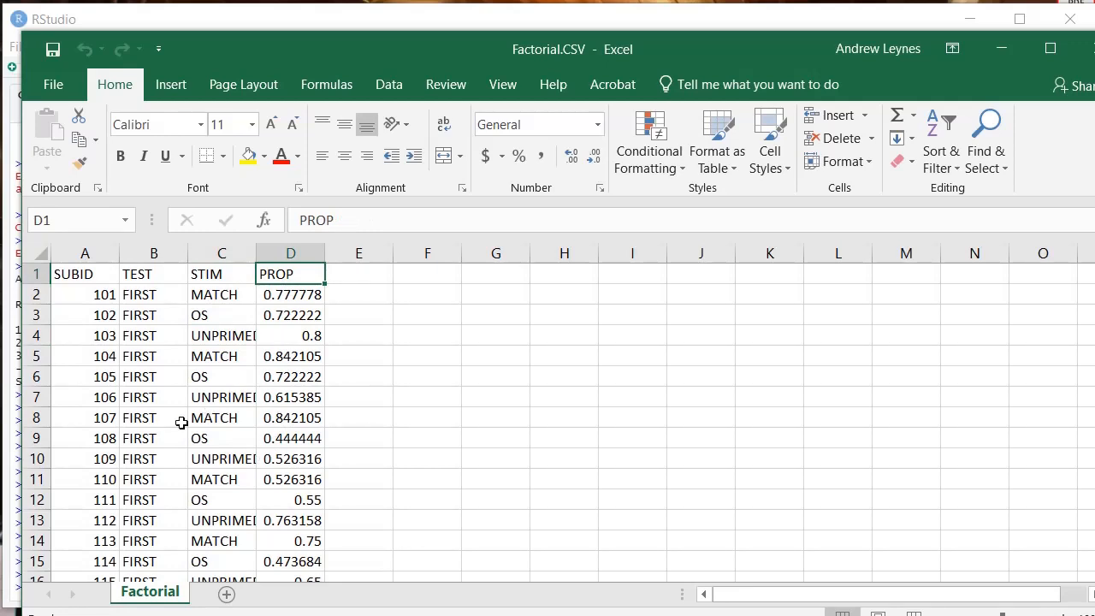
mouse_move(186, 431)
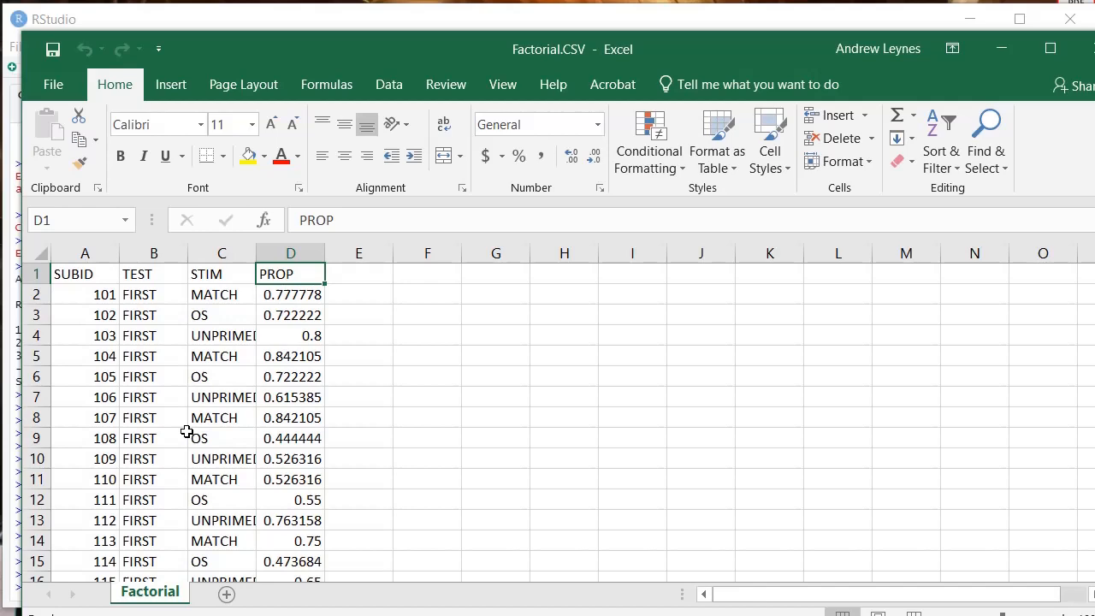
Save the workbook as Factorial.CSV with CSV (Comma delimited) as the file type.
click(51, 84)
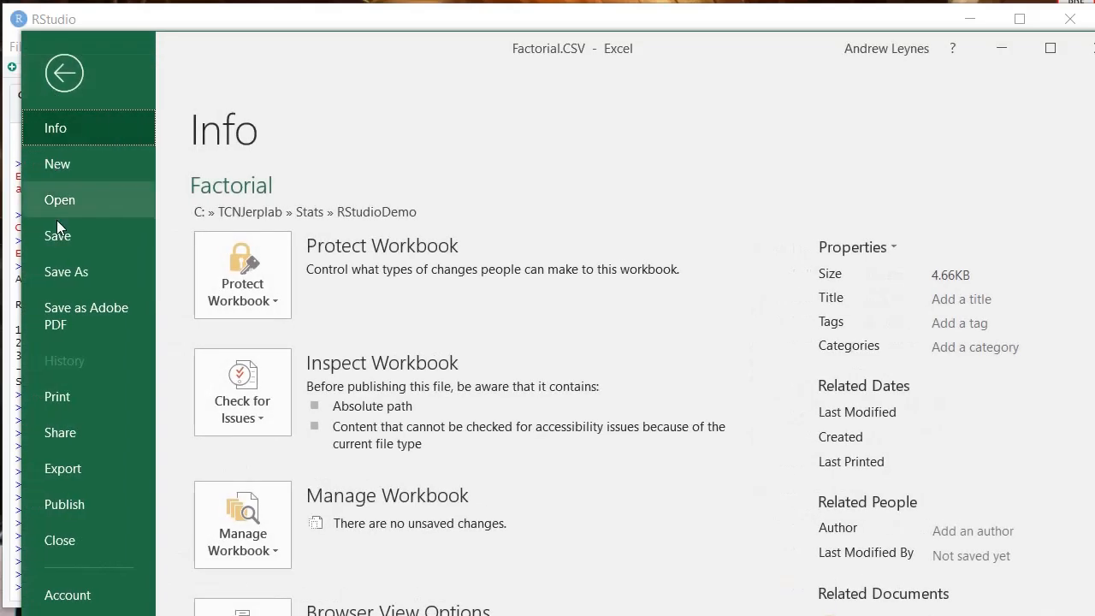
click(65, 270)
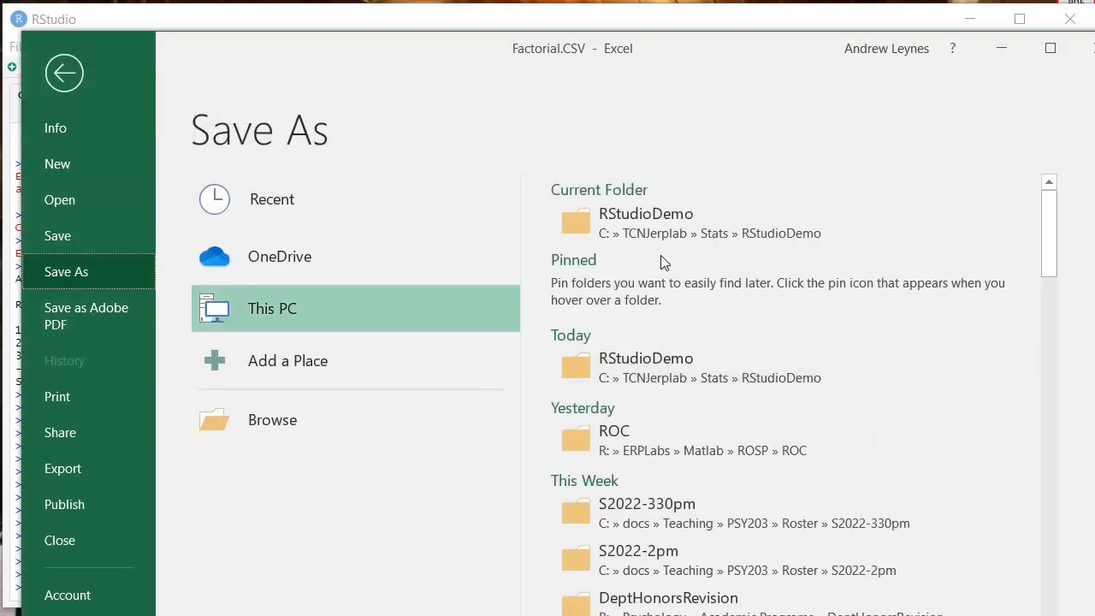
double_click(272, 308)
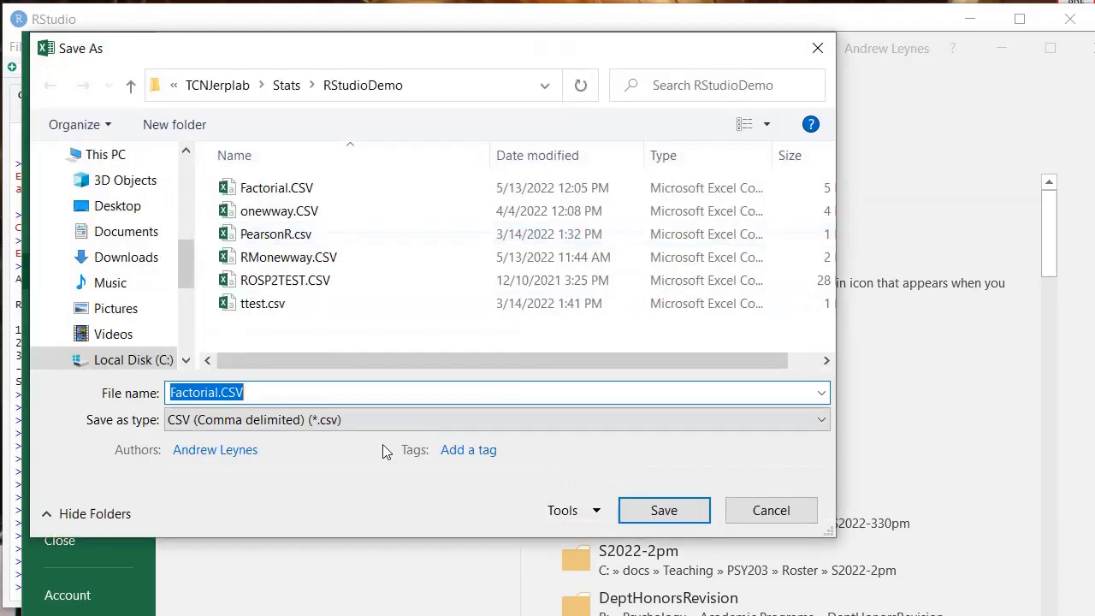
click(496, 419)
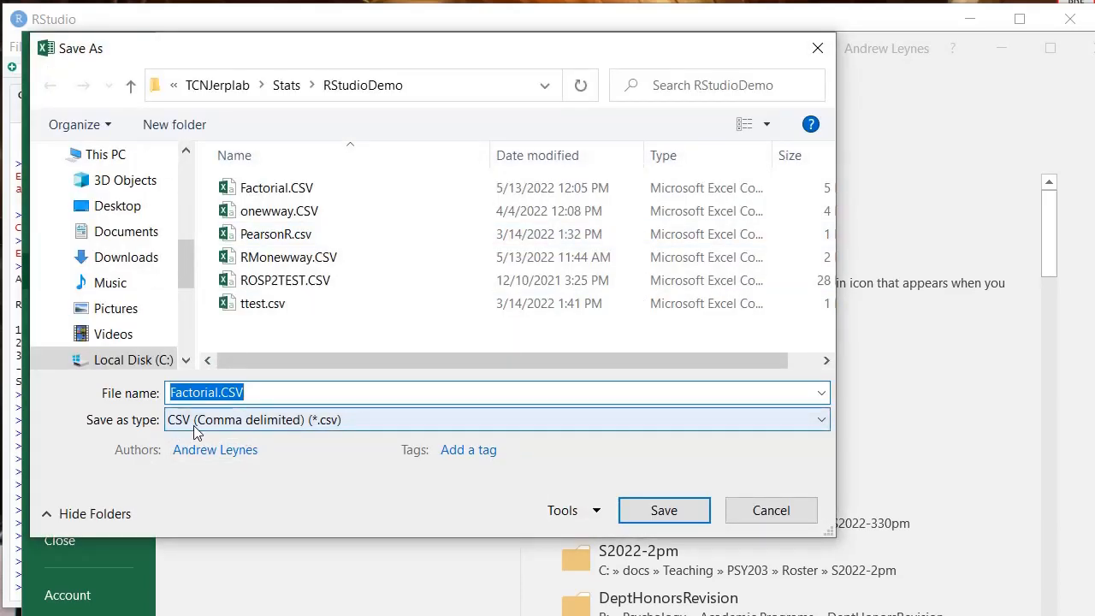
mouse_move(323, 428)
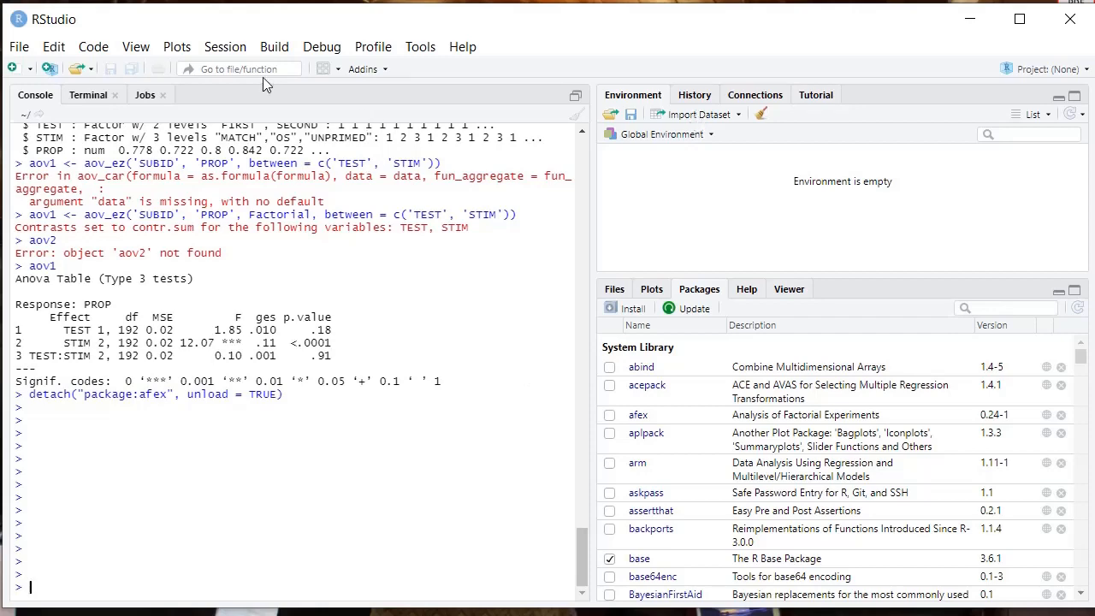
Import a text dataset via File, browsing to RStudioDemo and choosing Factorial.CSV.
click(17, 46)
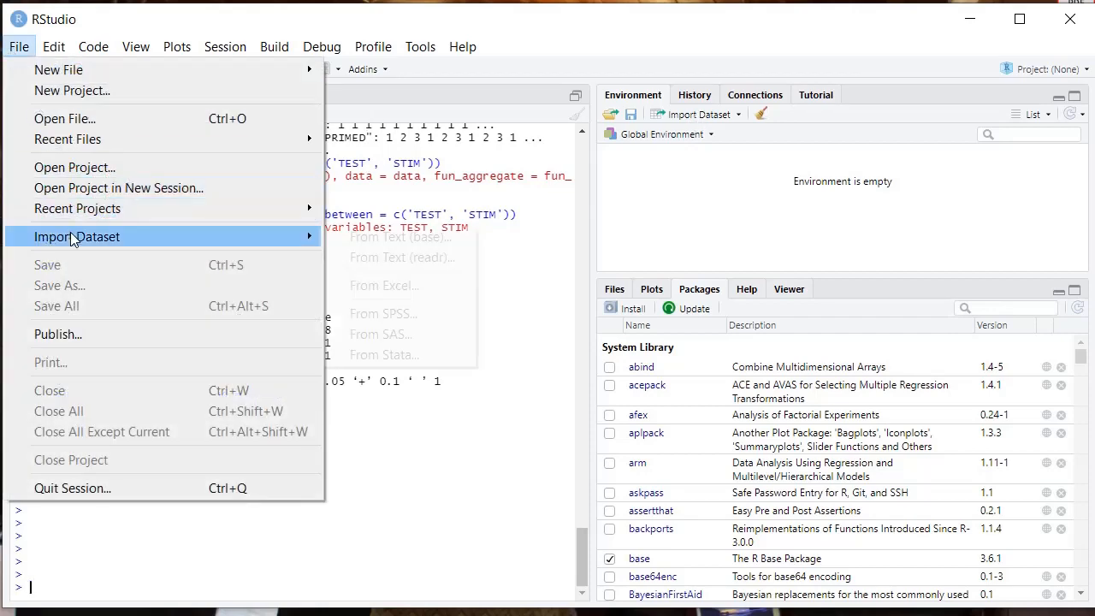
click(399, 236)
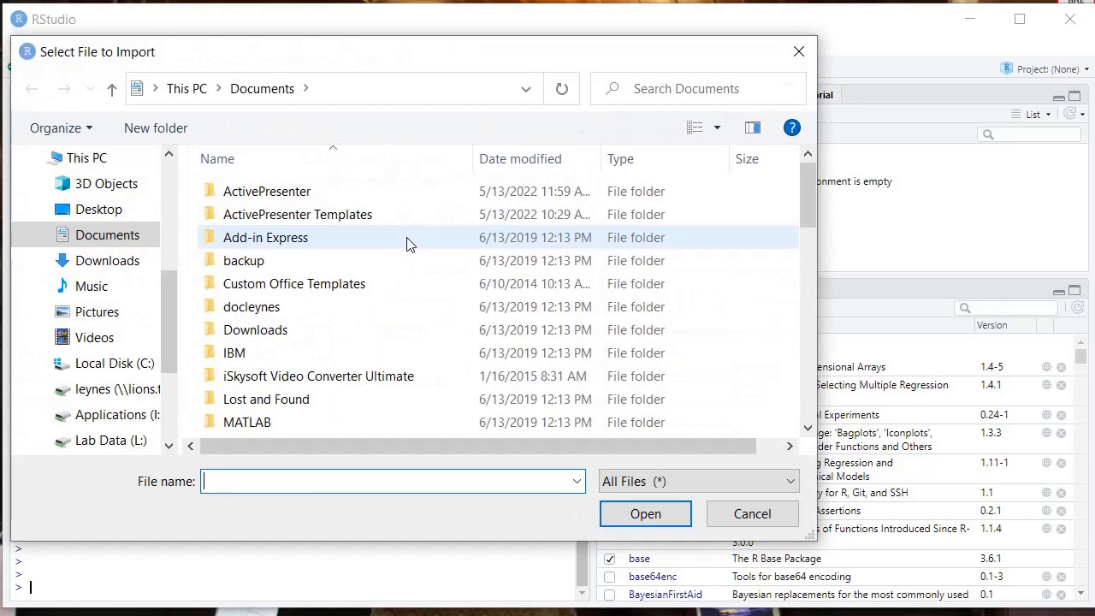
click(113, 362)
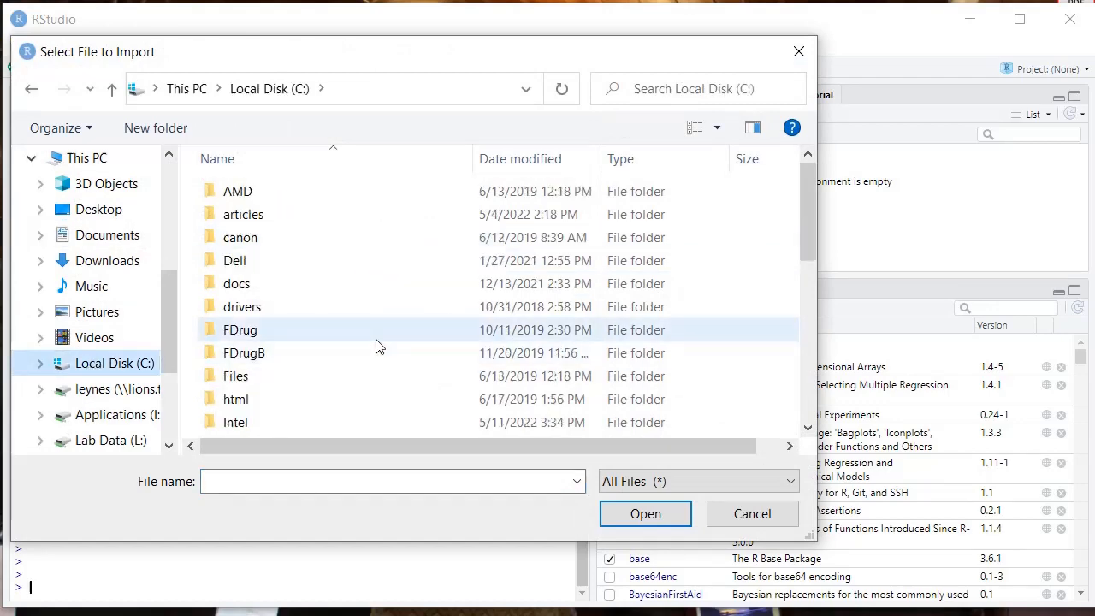
click(256, 192)
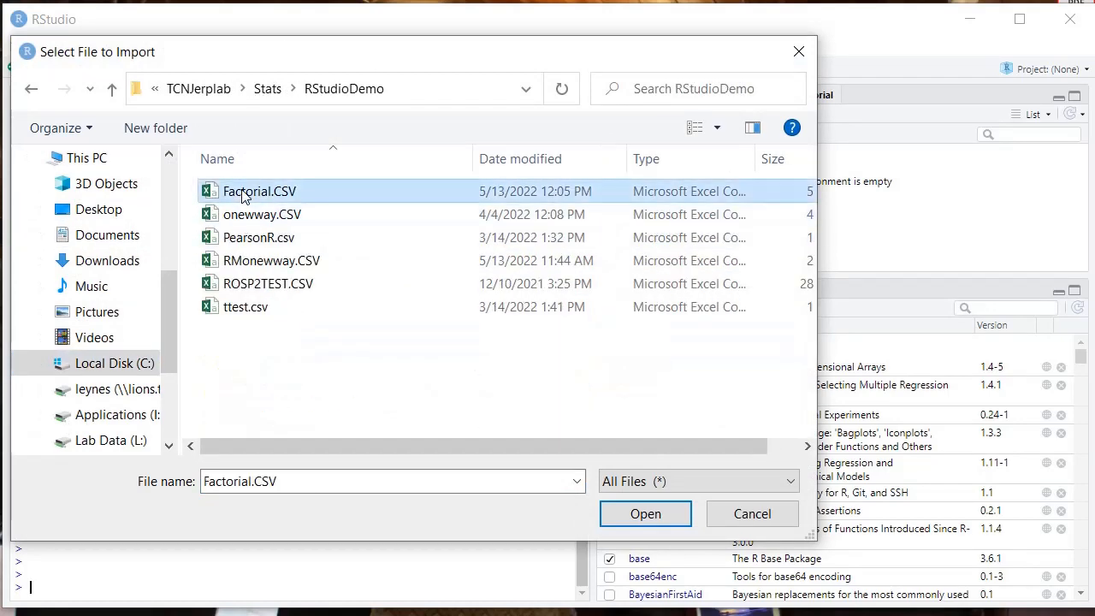
mouse_move(644, 513)
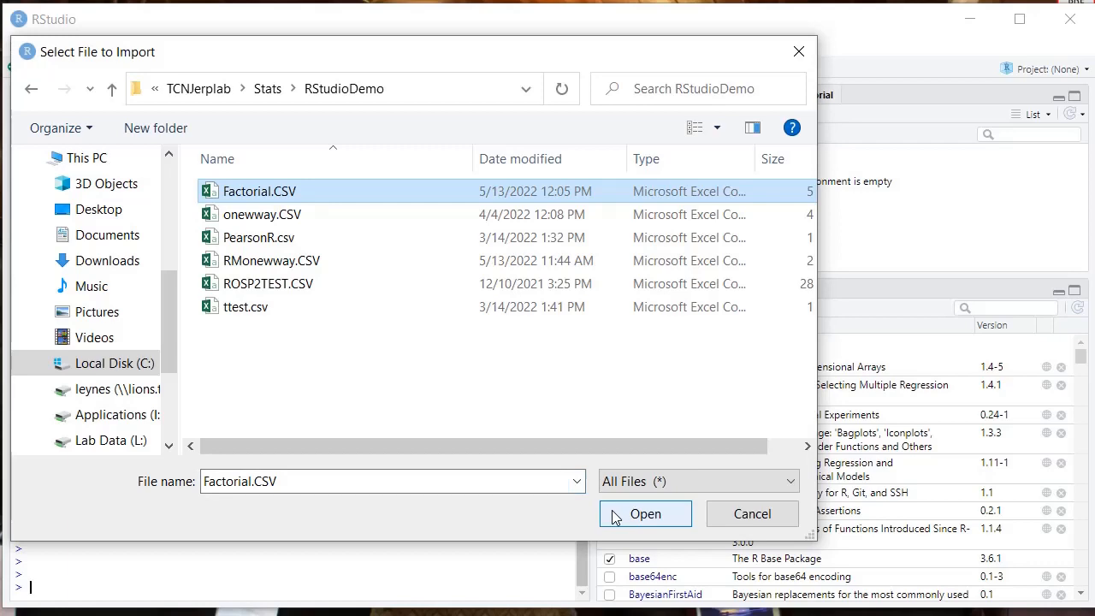
click(643, 513)
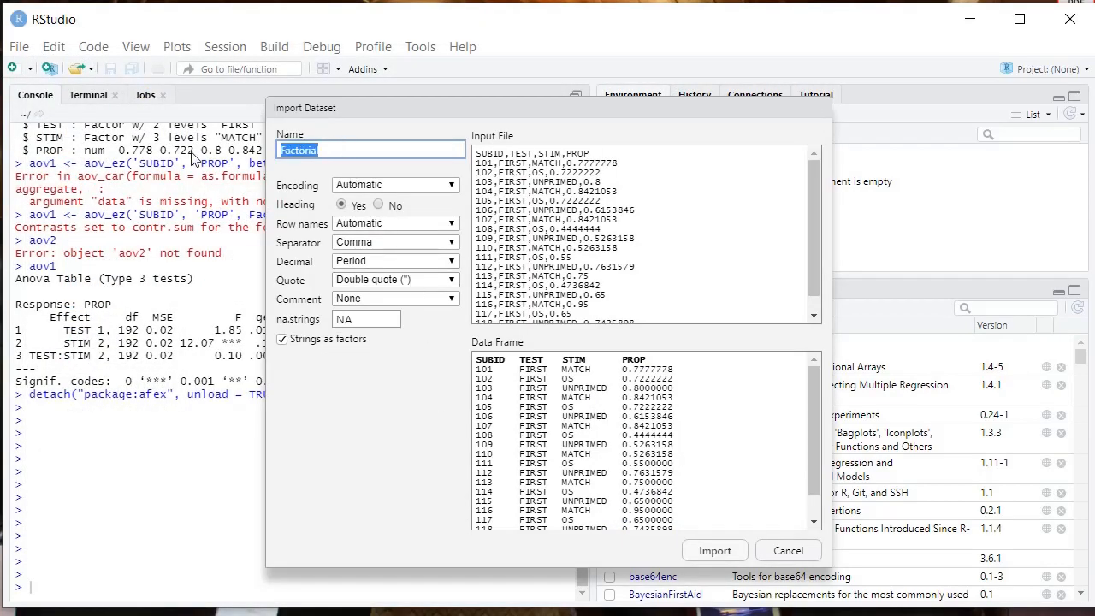
Name the imported data frame data1 and confirm the import.
text(dat)
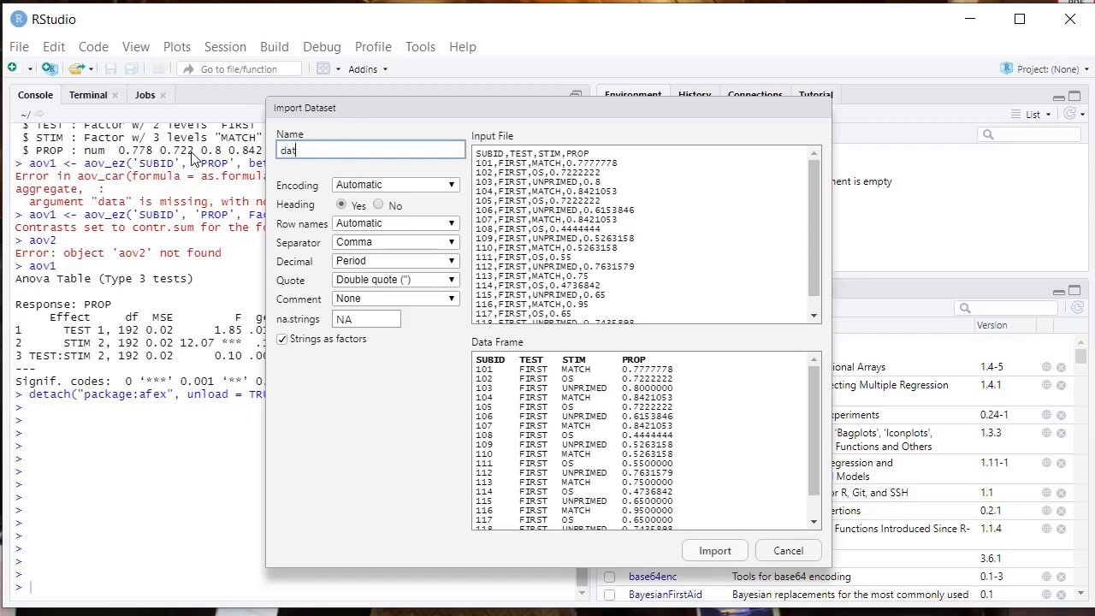
text(1)
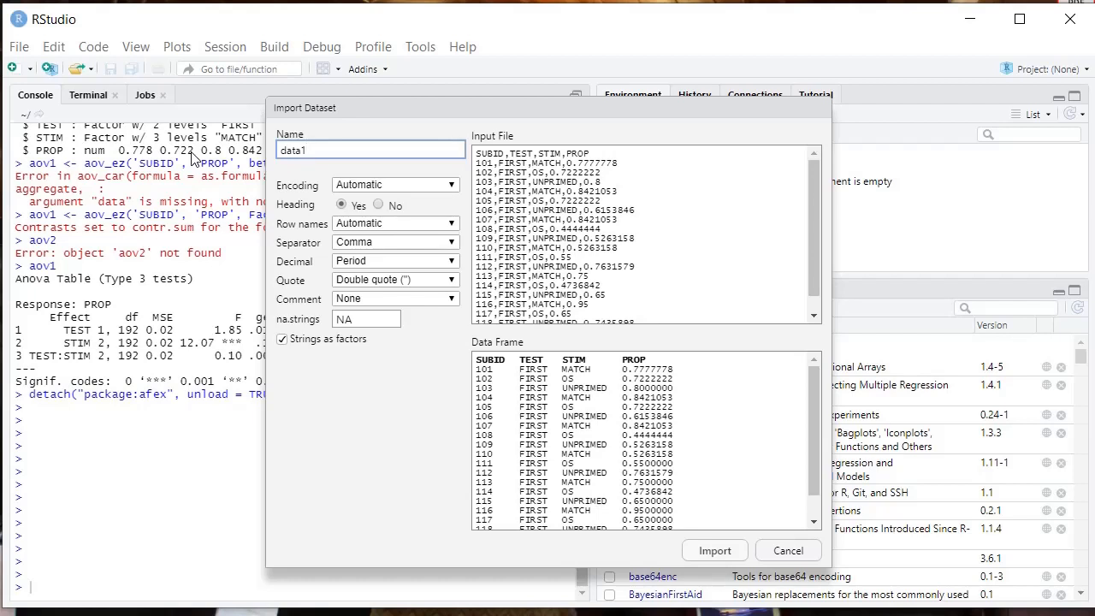
mouse_move(573, 206)
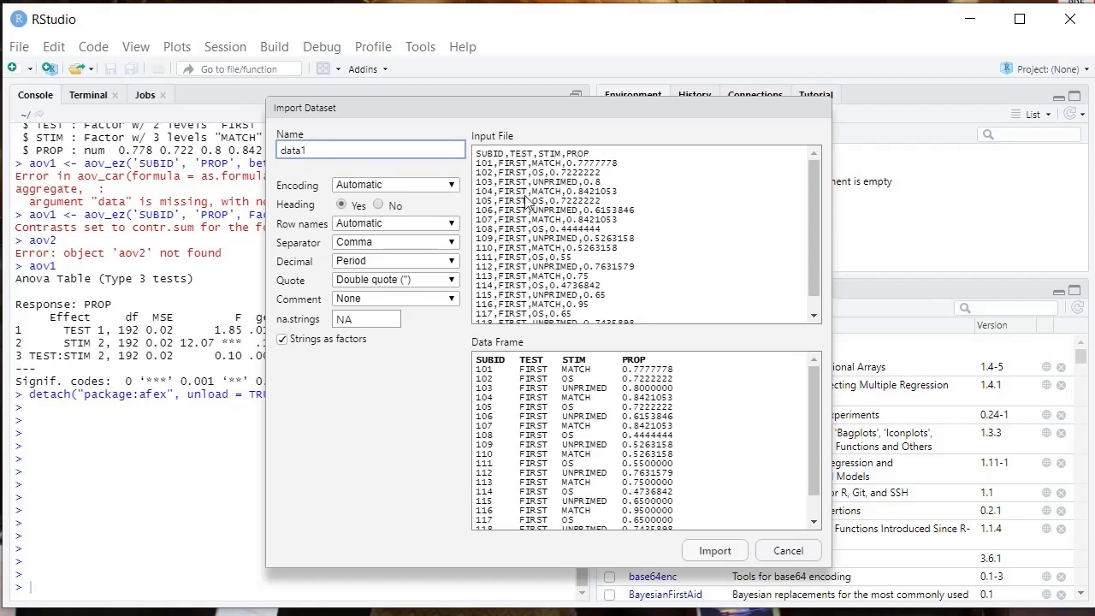
mouse_move(510, 272)
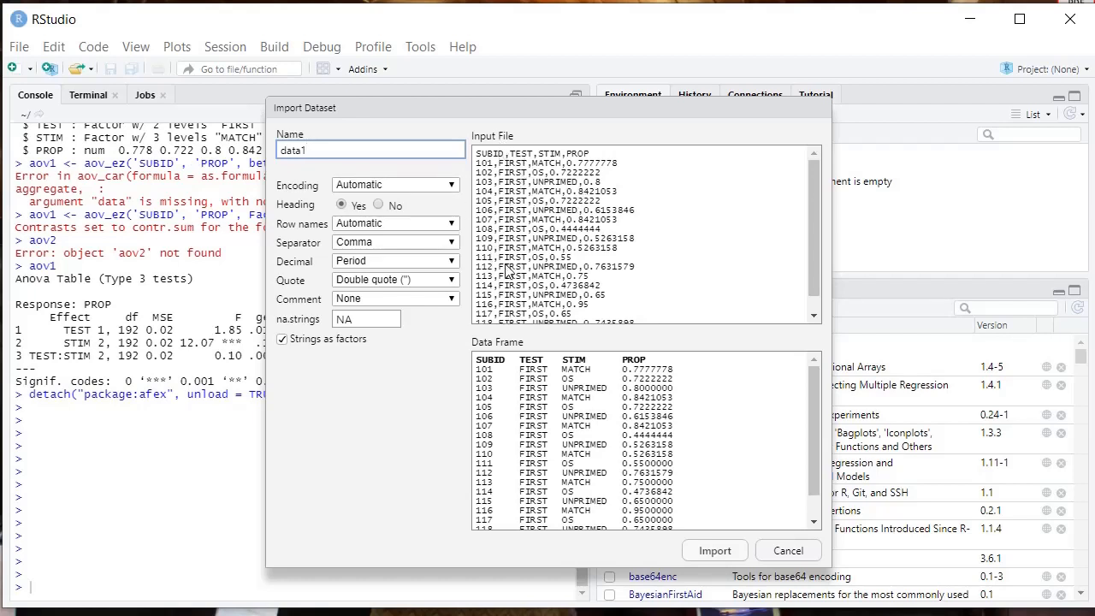
mouse_move(503, 248)
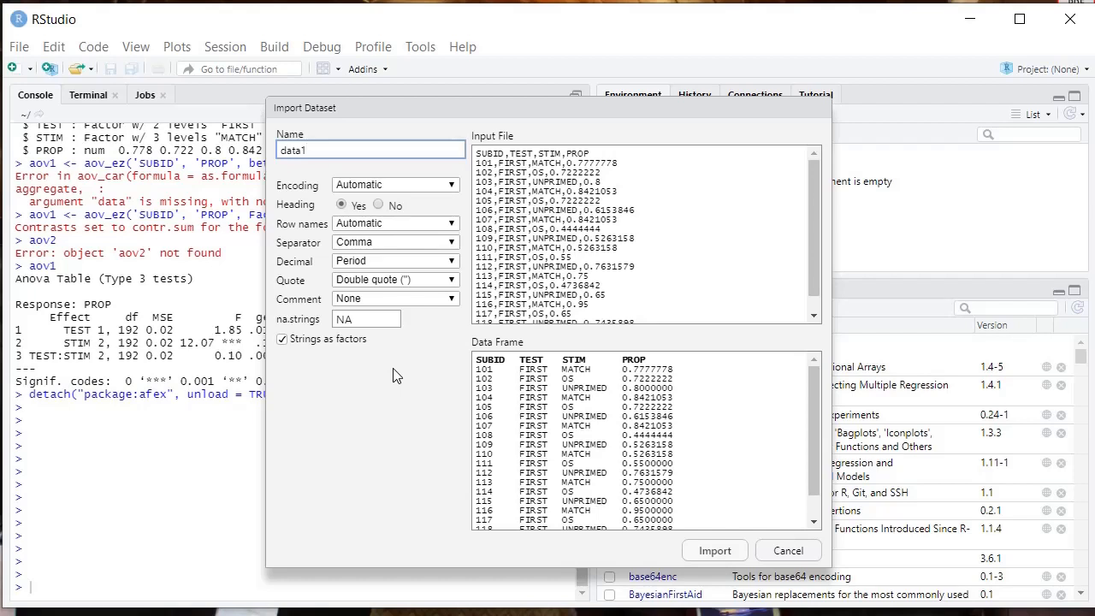
mouse_move(607, 424)
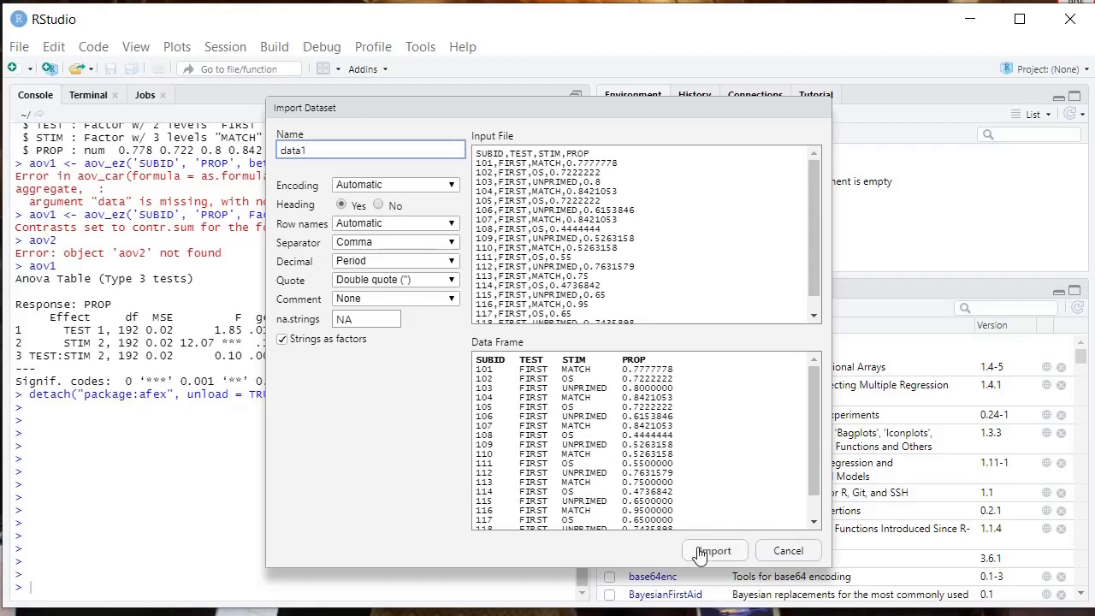
click(715, 551)
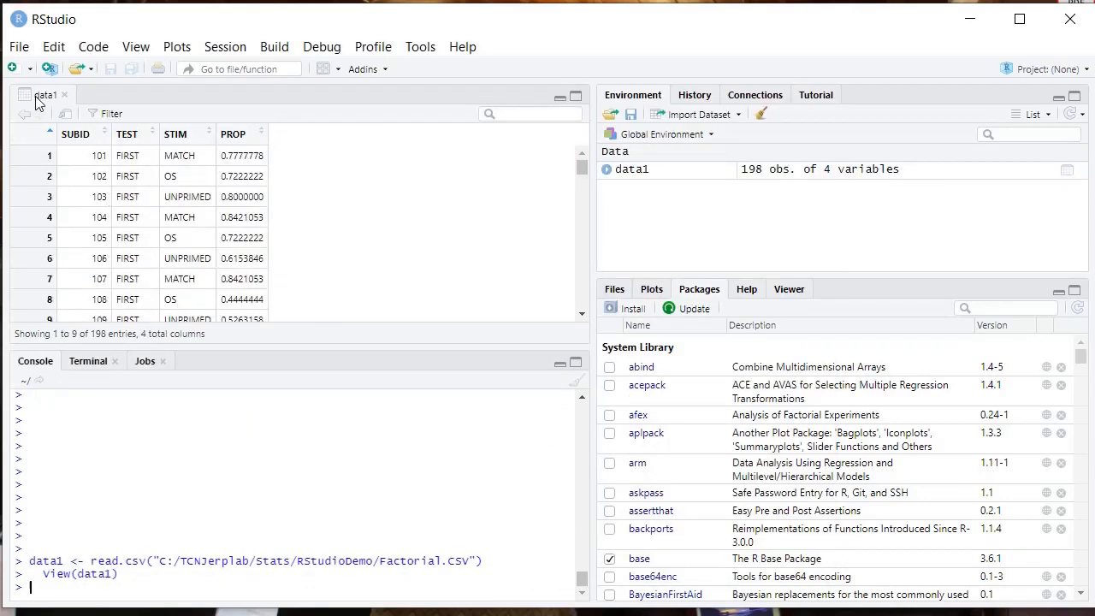
mouse_move(60, 319)
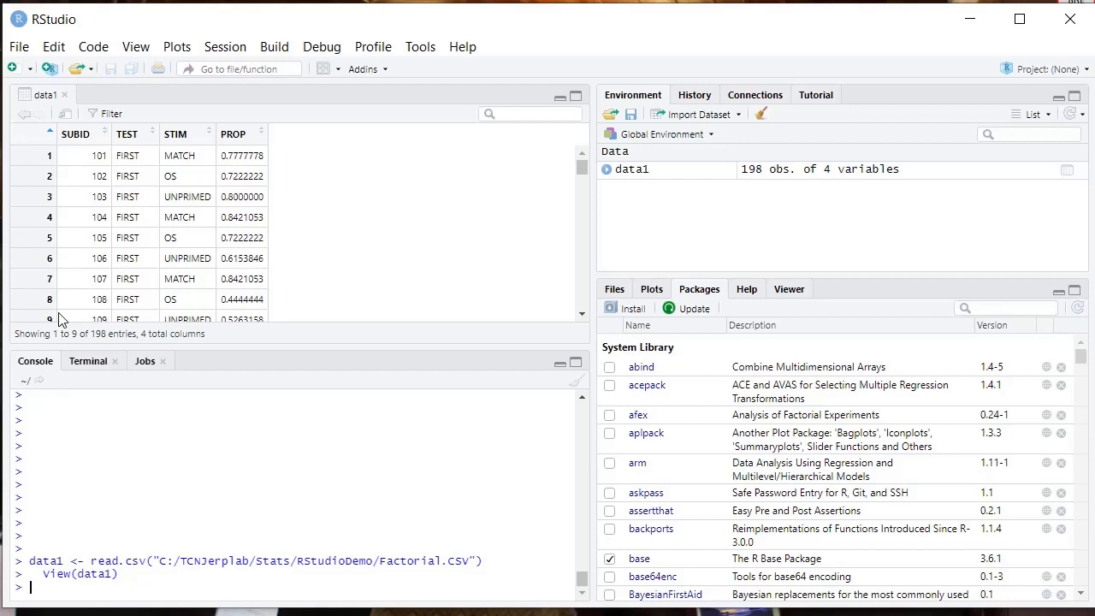
mouse_move(102, 395)
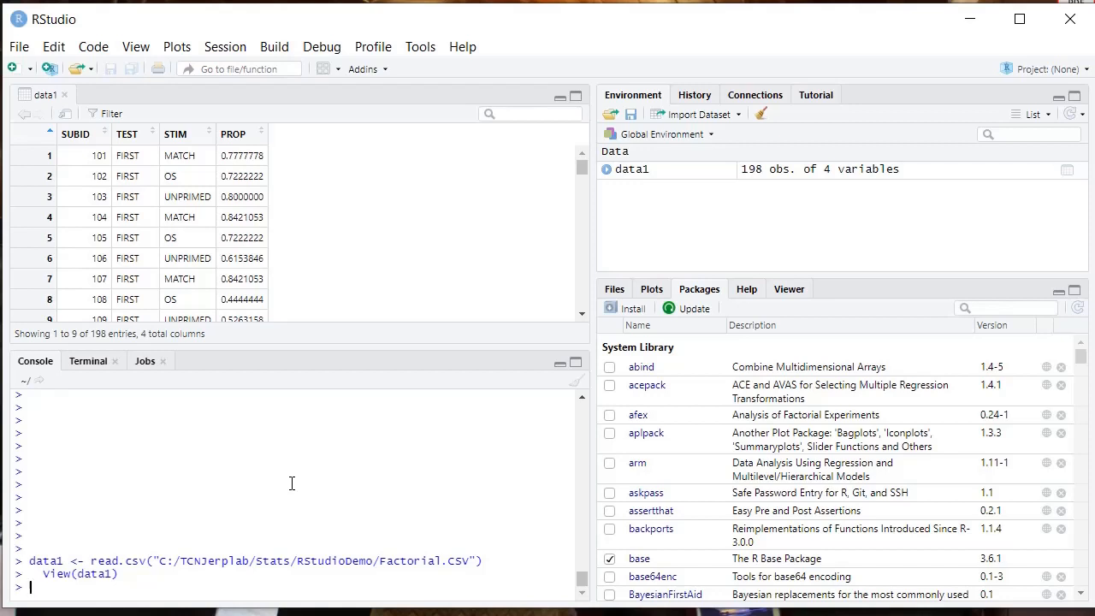
mouse_move(634, 438)
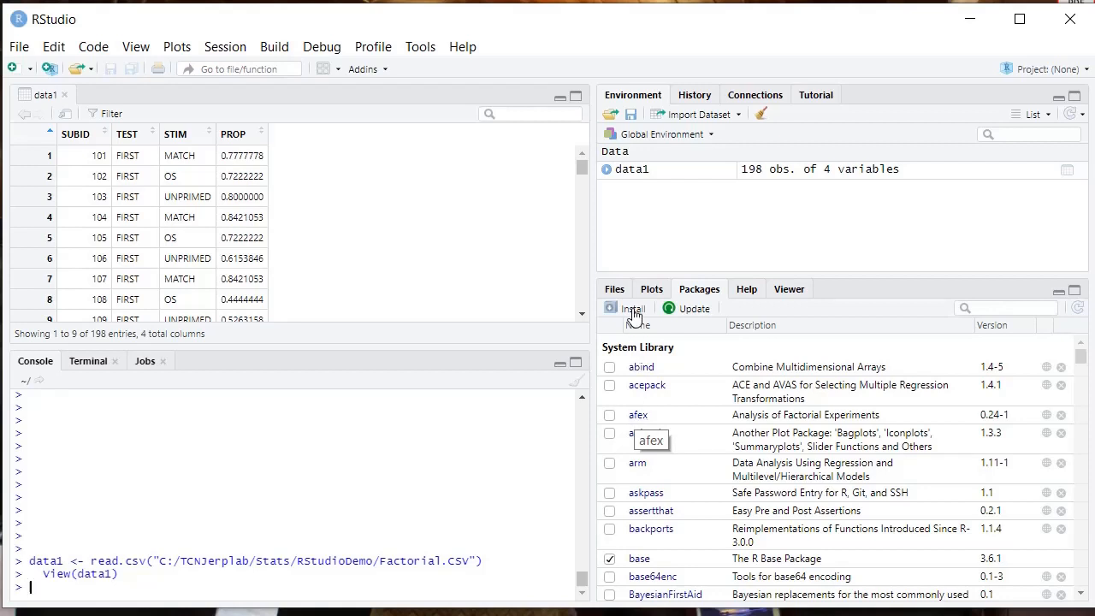
mouse_move(633, 308)
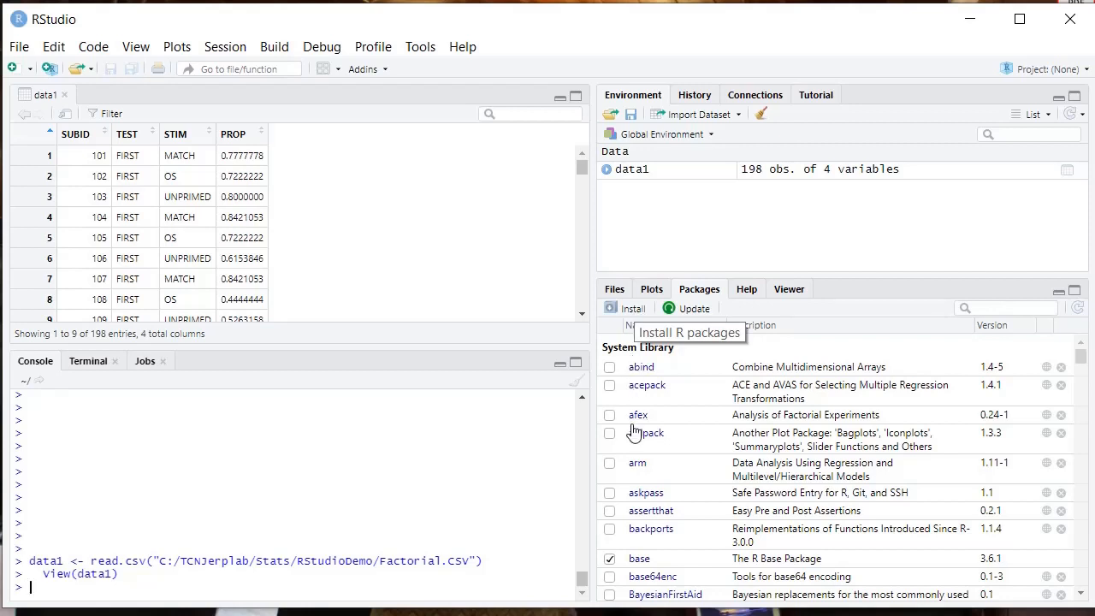
mouse_move(616, 426)
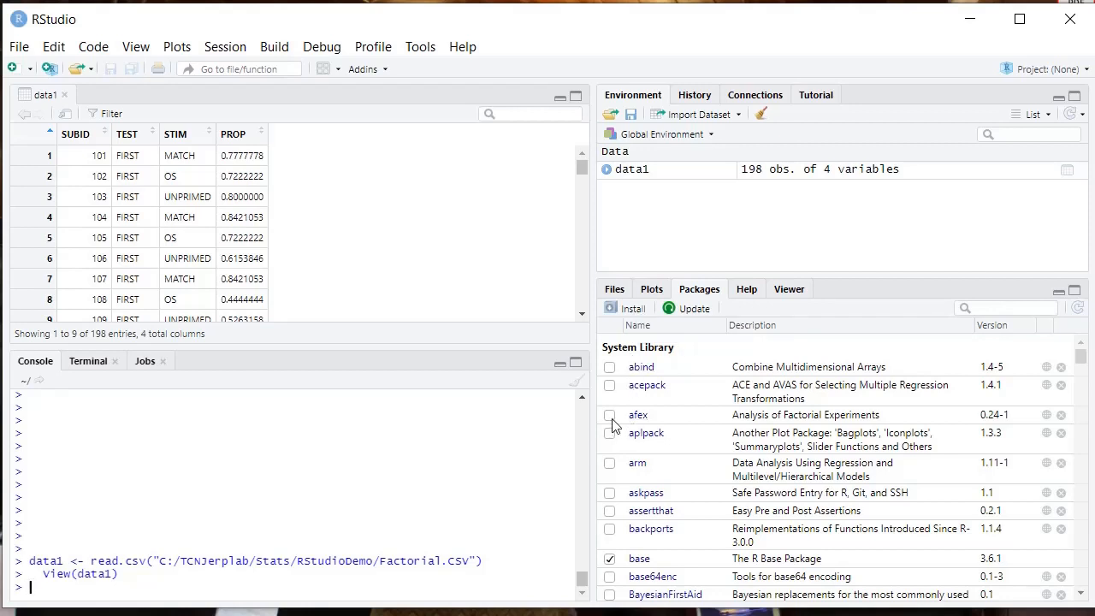
Tick afex in the Packages tab to load the library.
click(609, 416)
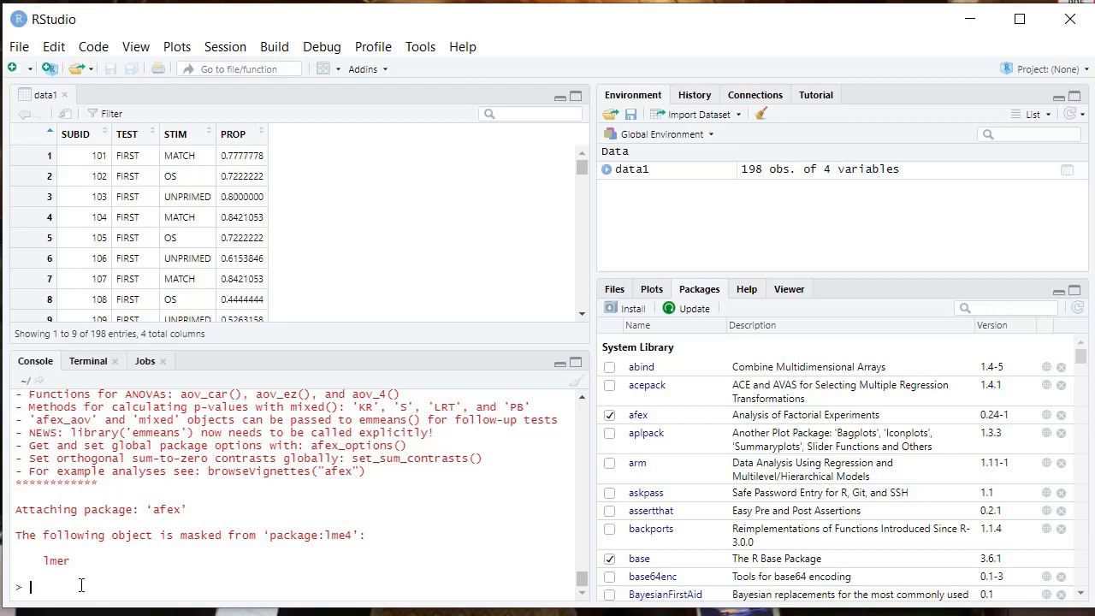
Enter aov1 <- aov_ez('SUBID', 'PROP', data1, between = c('TEST', 'STIM')) in the console.
text(aov1 <)
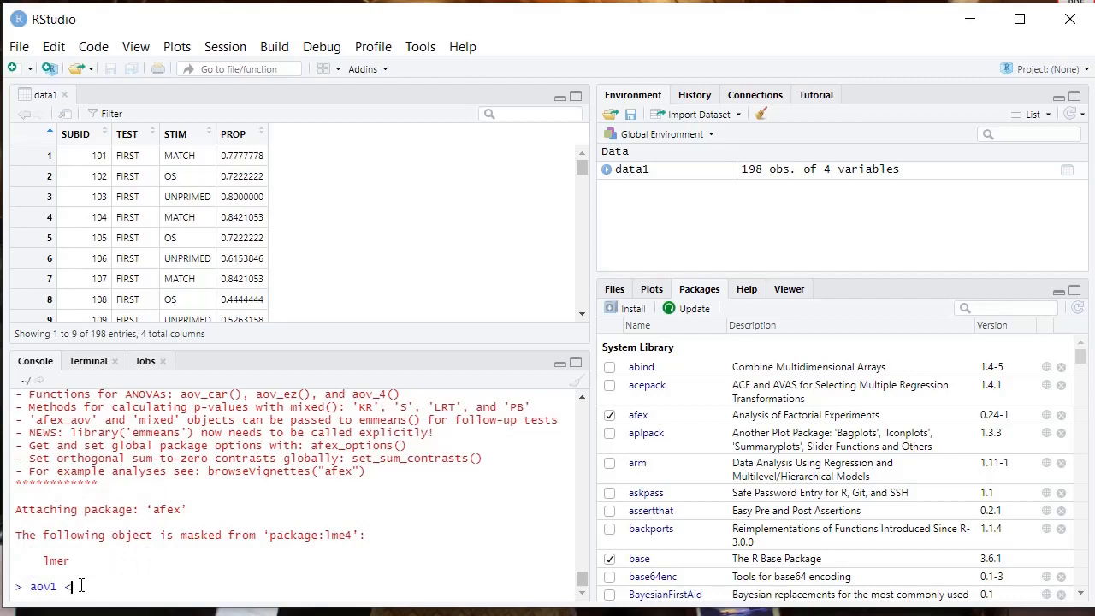
text(-)
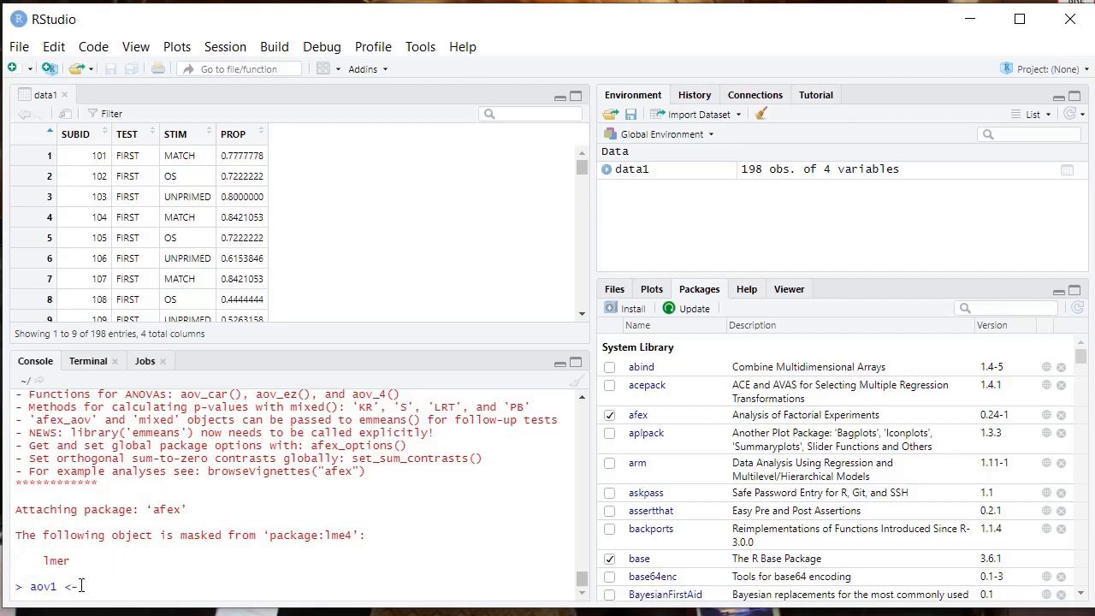
text(ao)
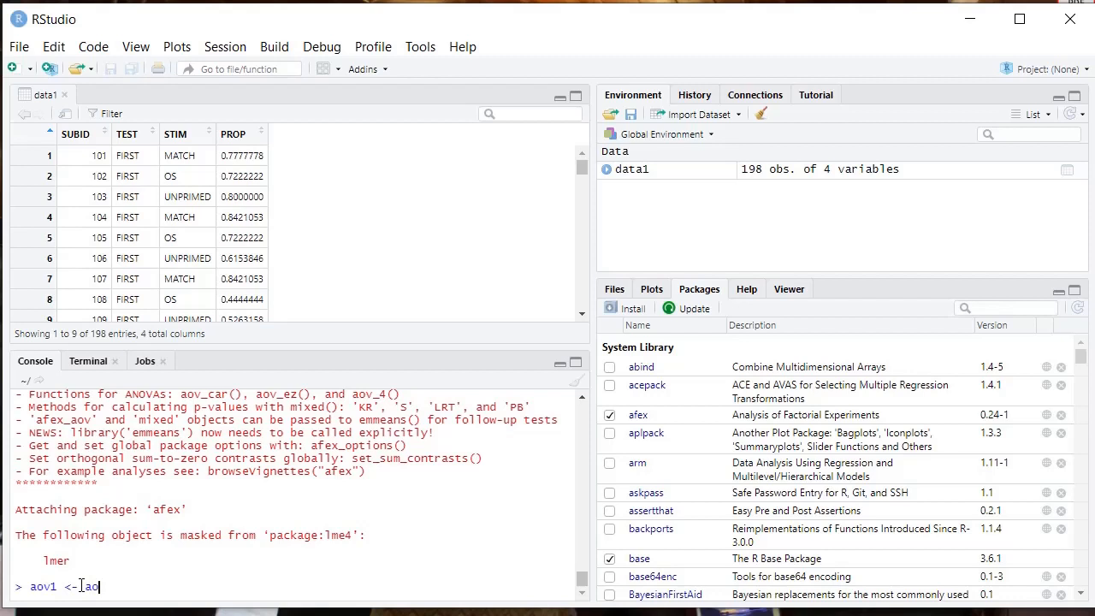
text(ov_ez)
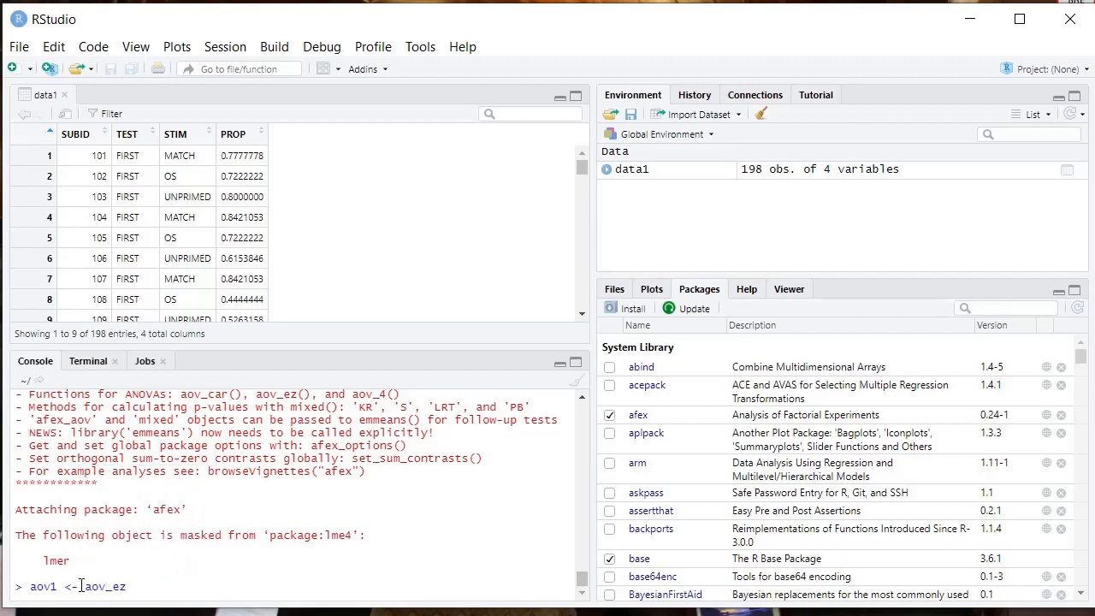
text((')
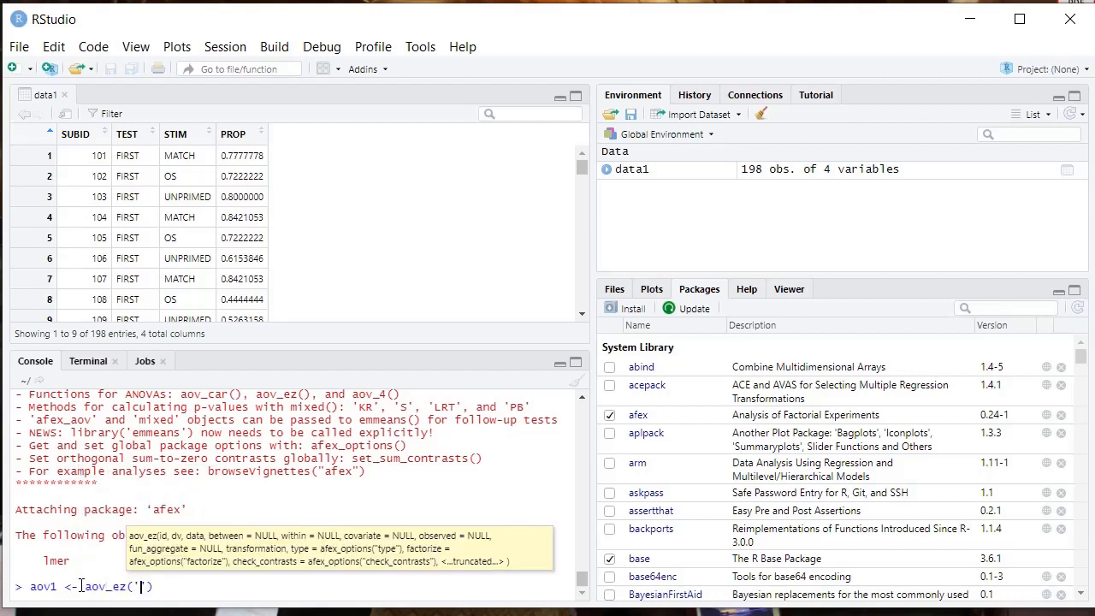
text(SUBID)
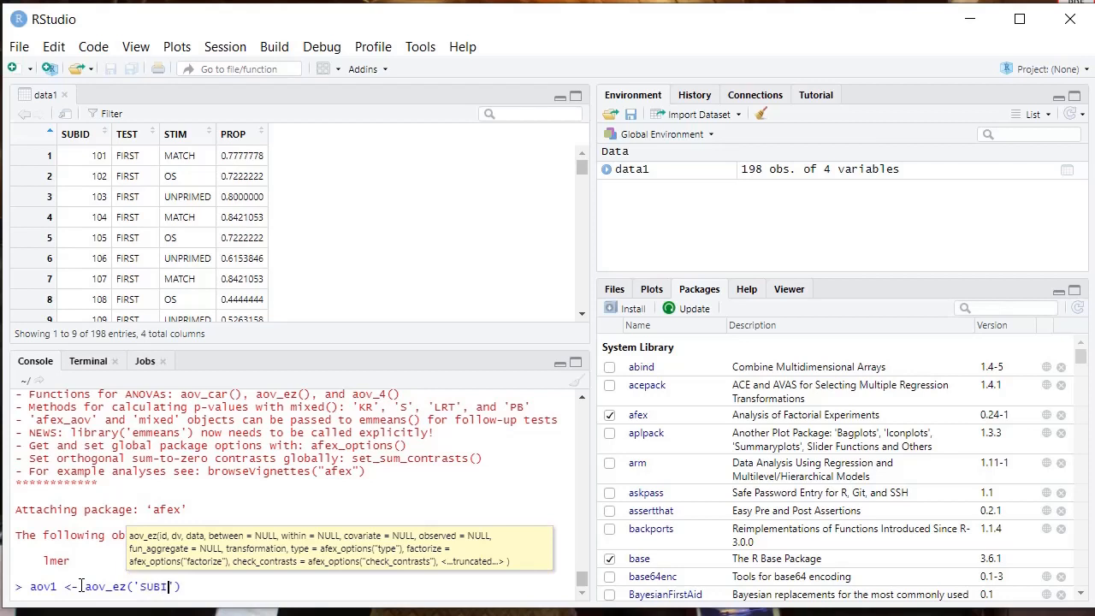
text(D)
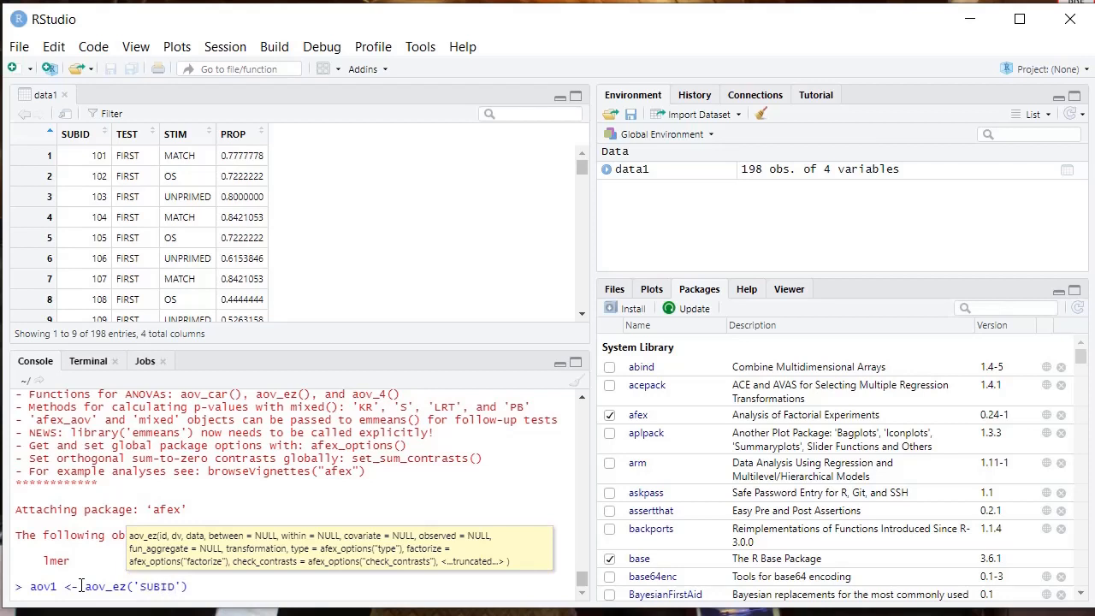
text(,)
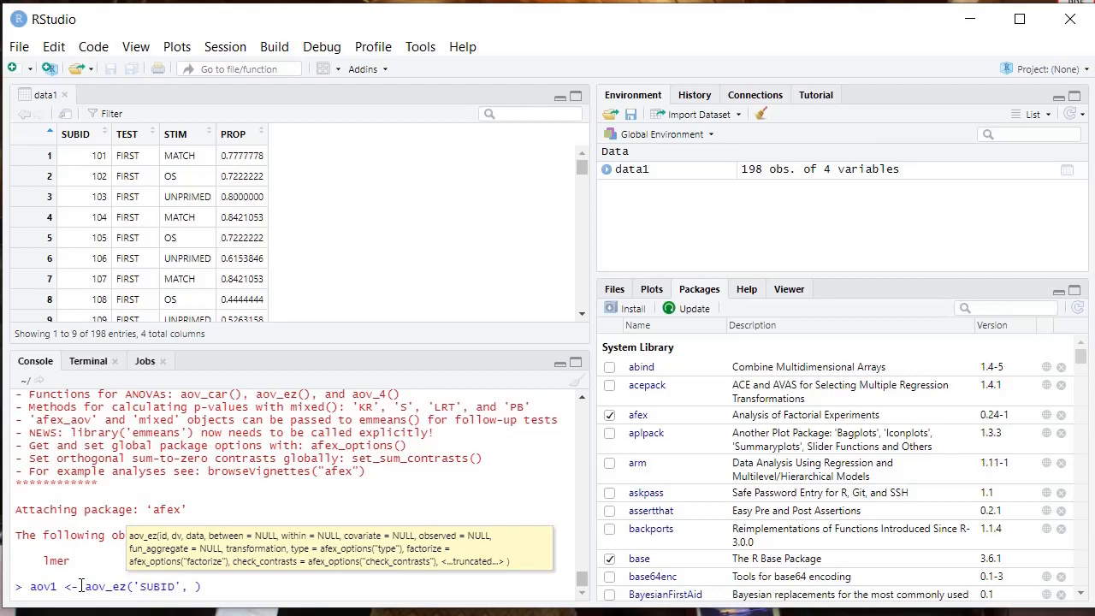
text(PROP', data1)
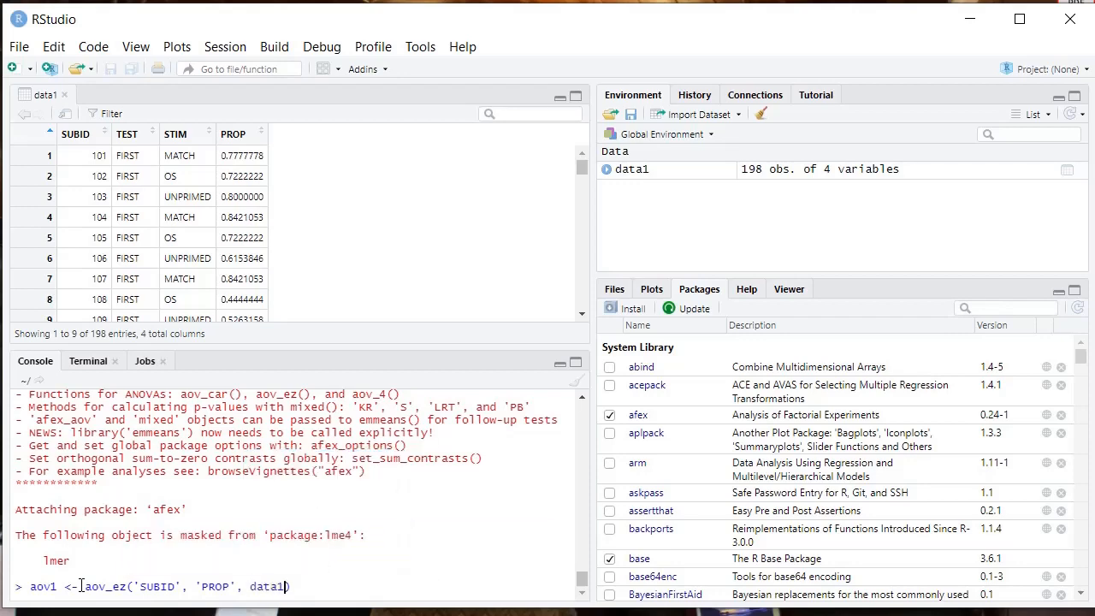
text(,)
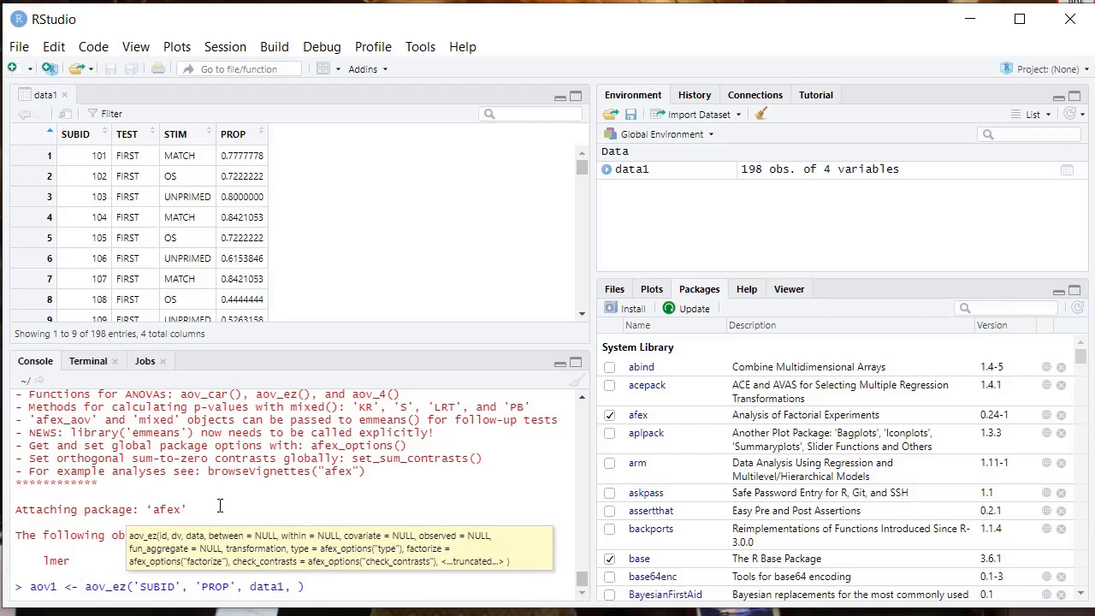
text(between = c('TEST', 'STIM)
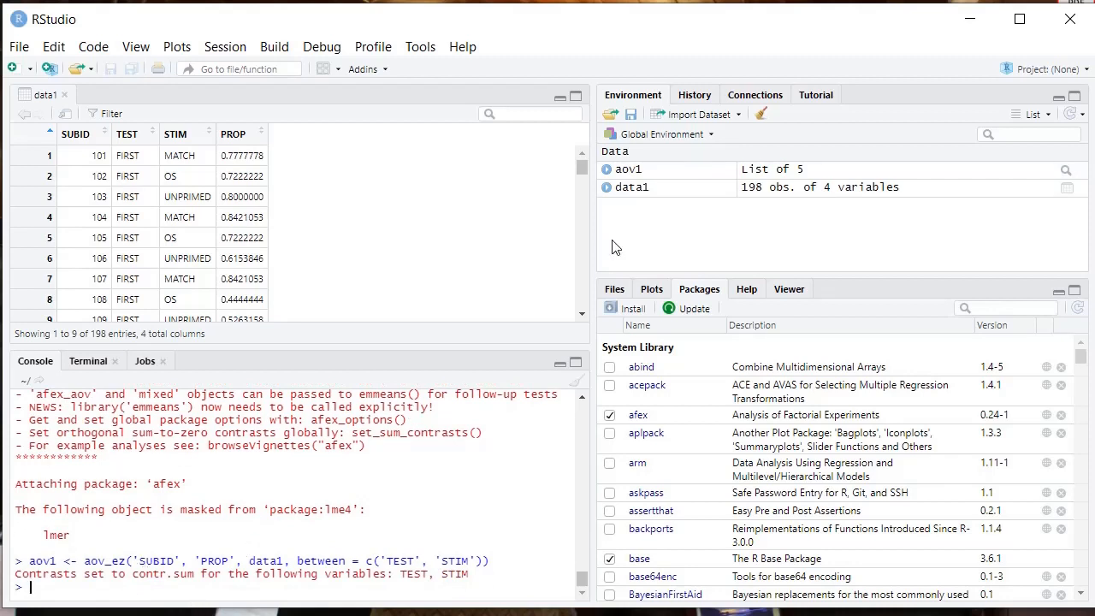
mouse_move(630, 169)
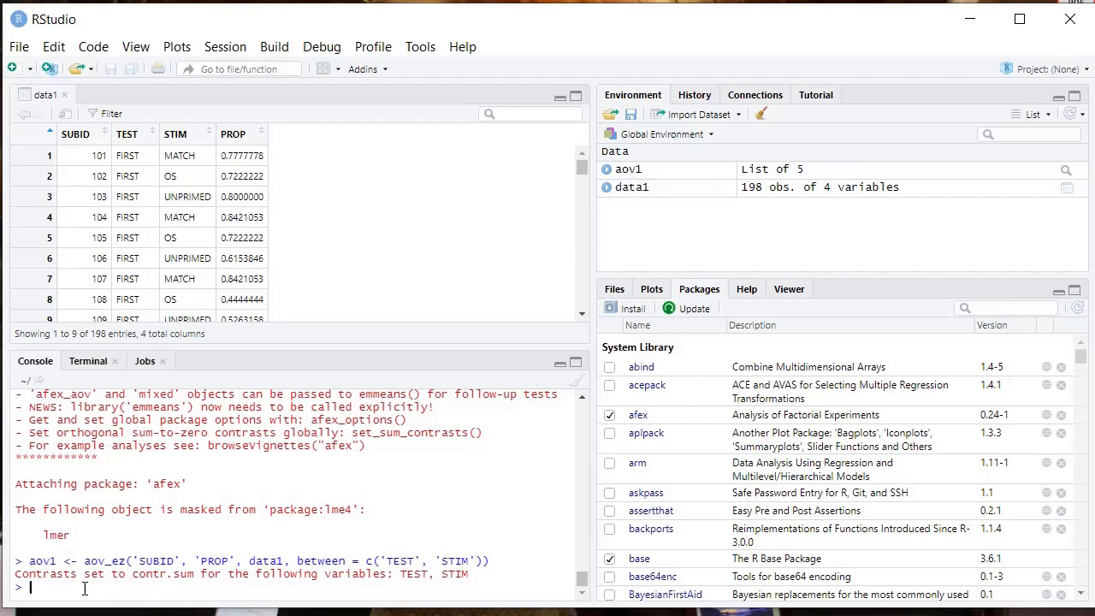
Print aov1 and highlight the TEST:STIM interaction term in the ANOVA table.
text(aov1)
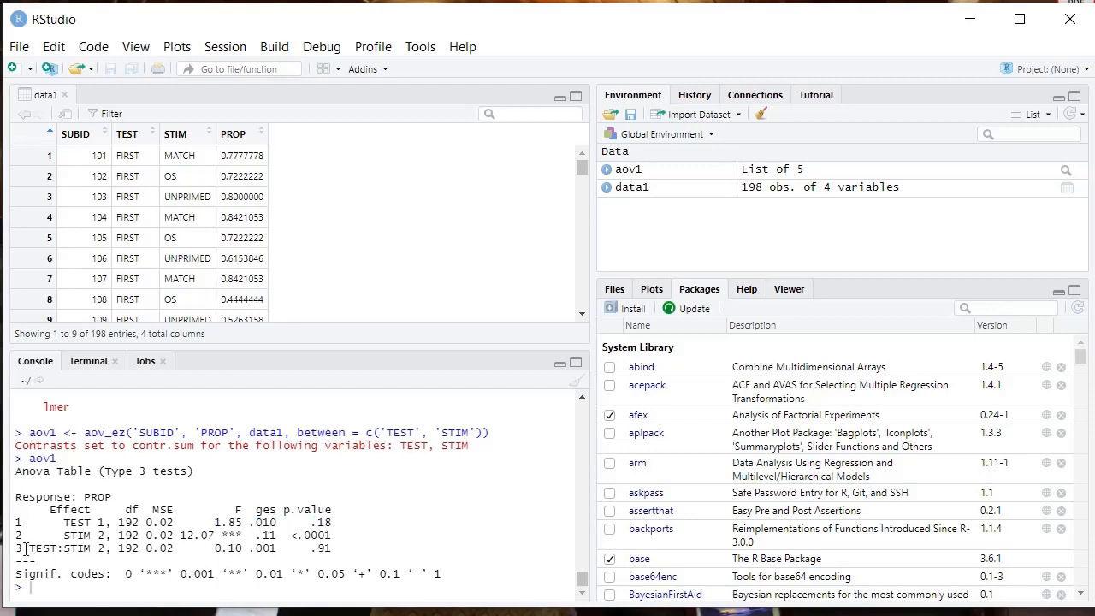
double_click(60, 547)
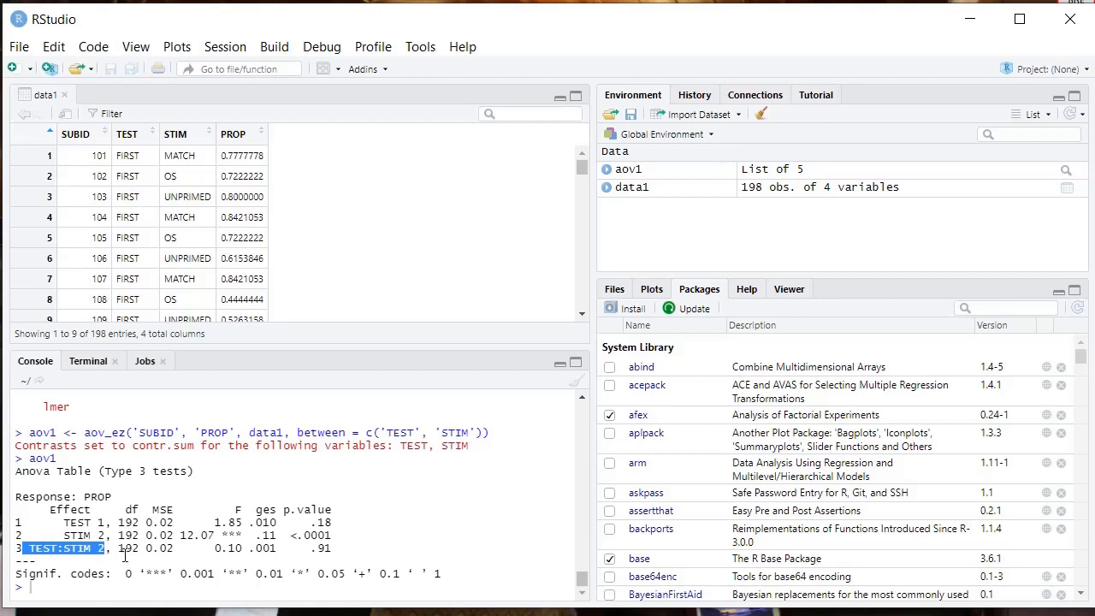
Run nice(aov1, es="pes", correction = "GG", MSE = FALSE) to summarise with partial eta squared.
text(ni)
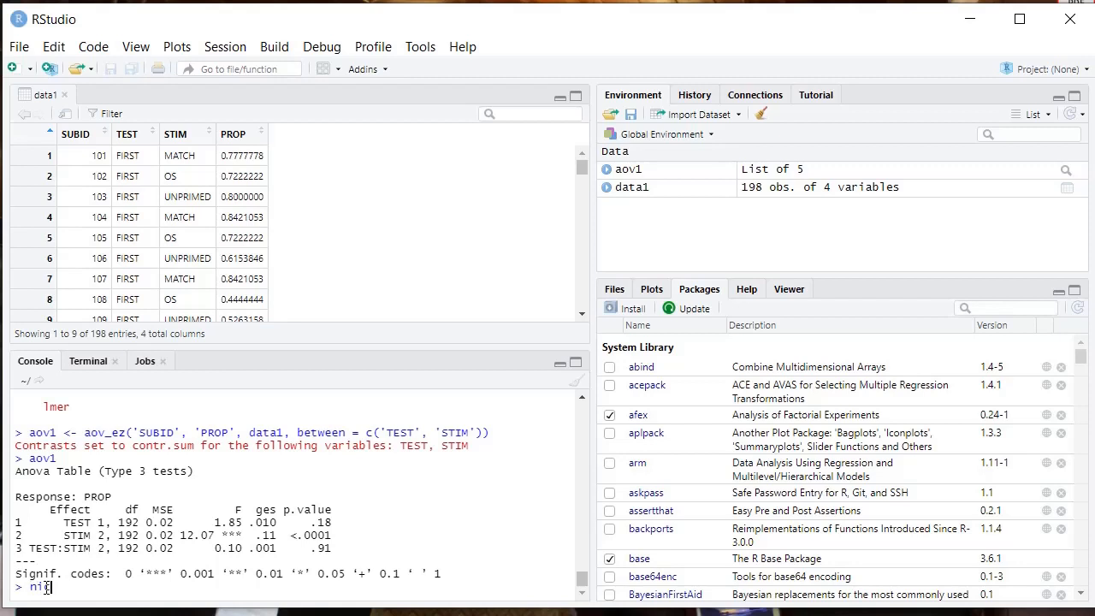
text(ce(aov))
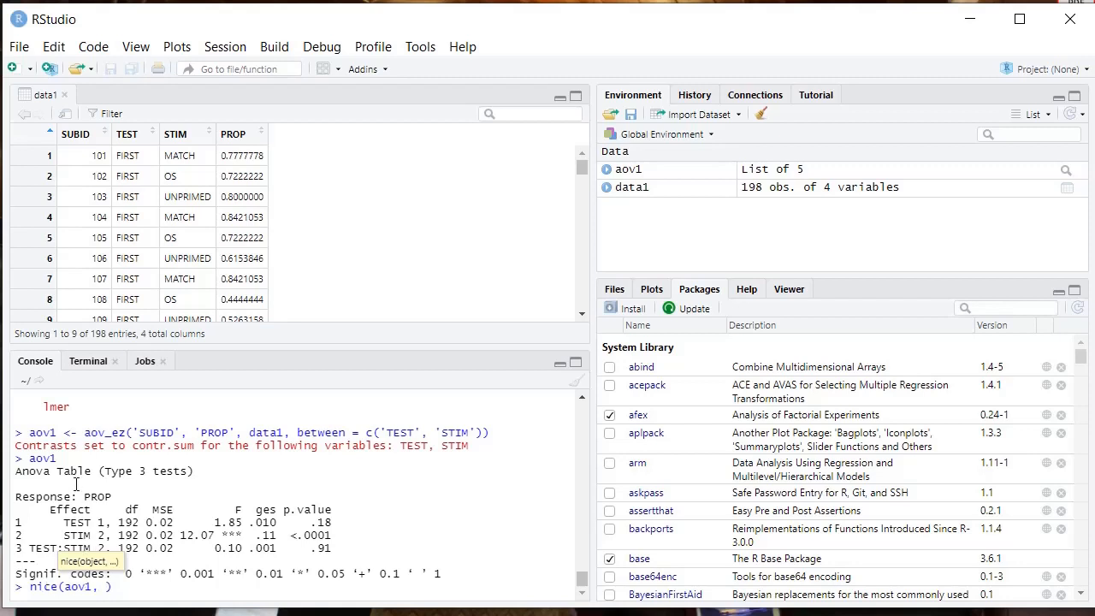
text(es="pes",)
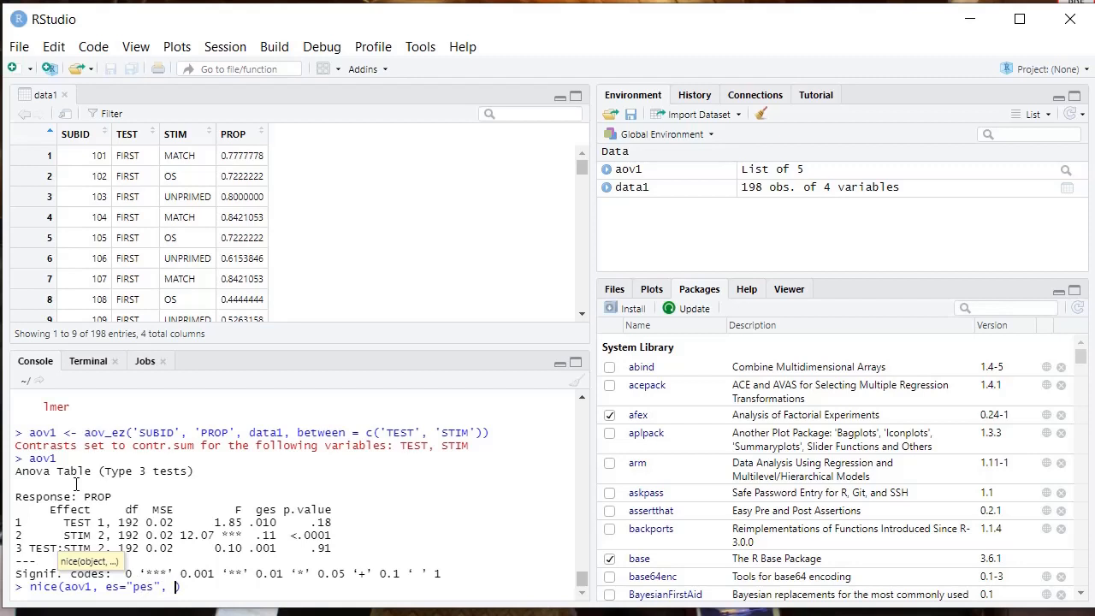
text(correction =")
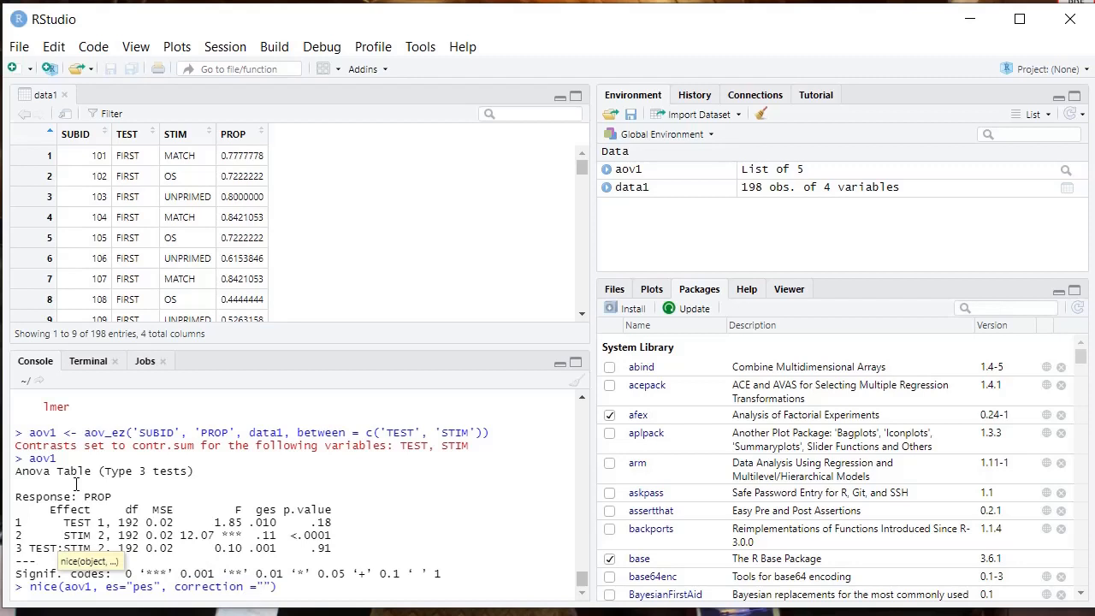
text(GG)
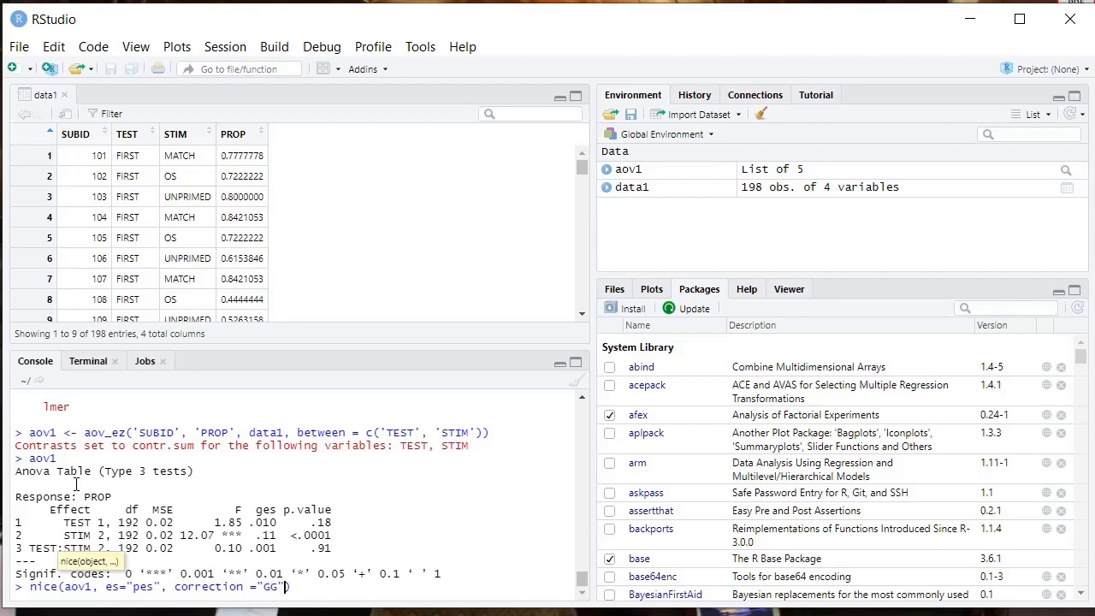
text(, MSE =)
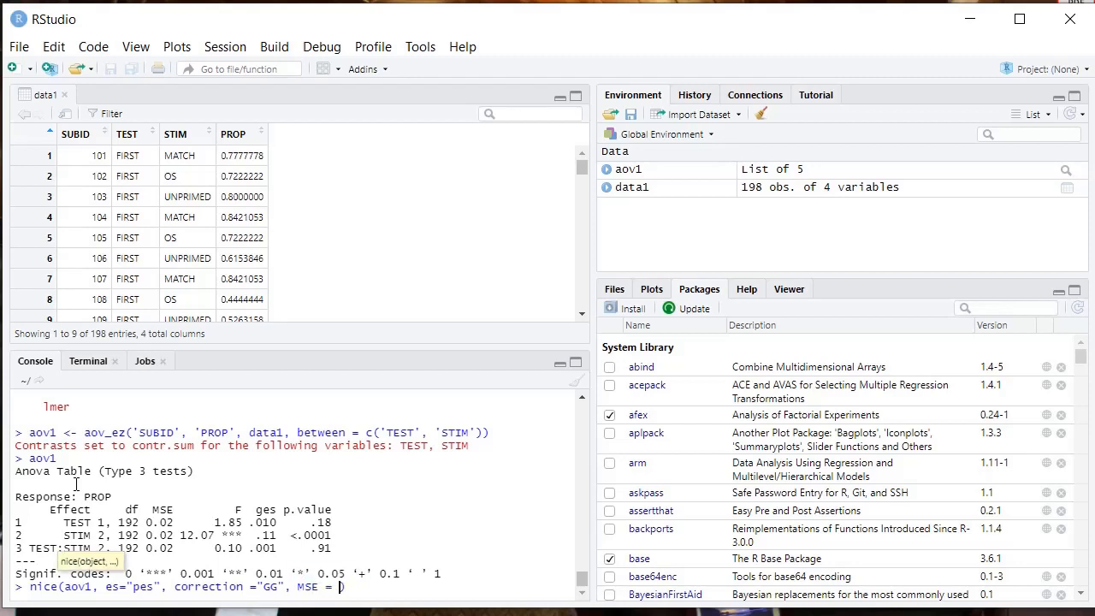
text(FALSE))
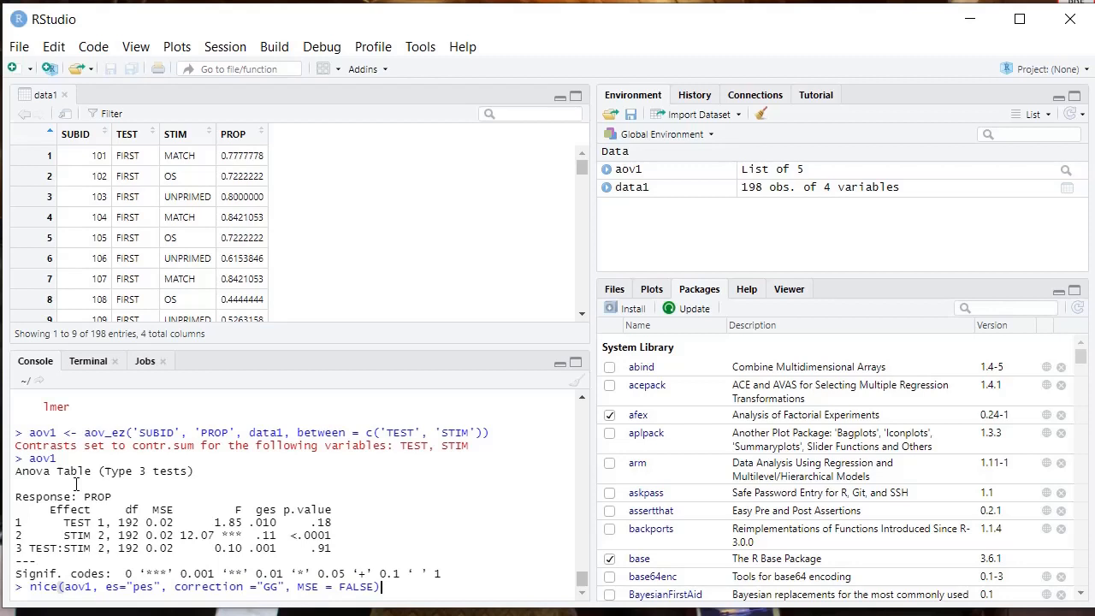
key(Return)
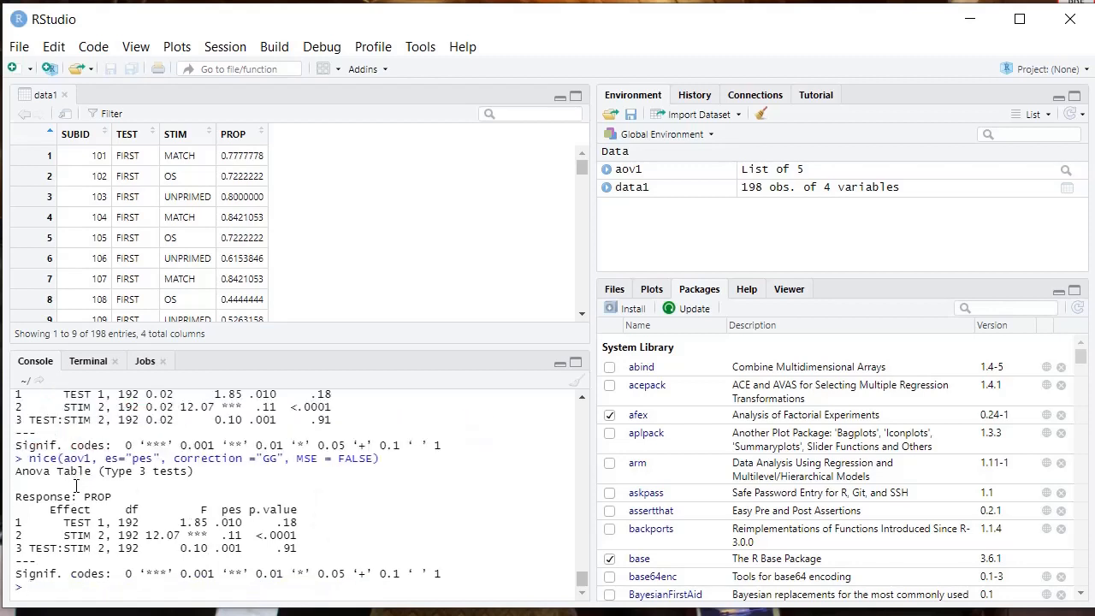